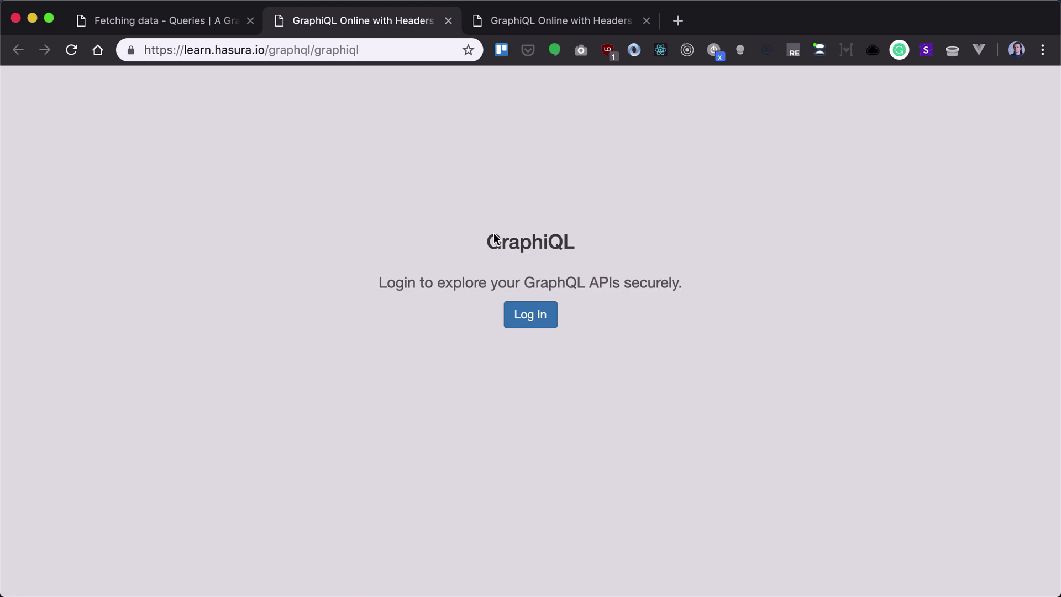
mouse_move(552, 267)
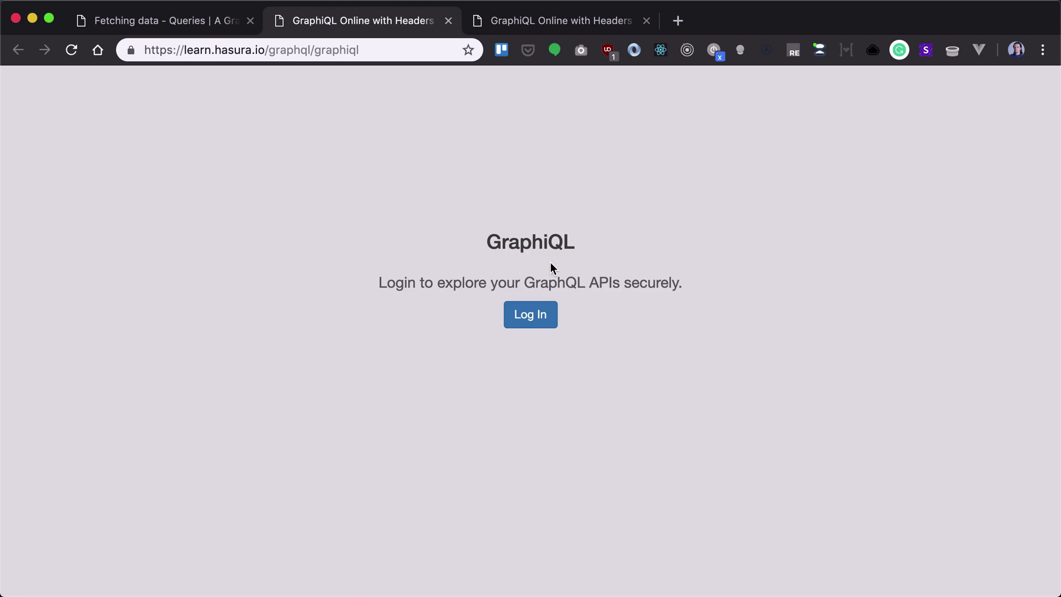
- Start logging in to GraphiQL from the Hasura learning page
left_click(529, 313)
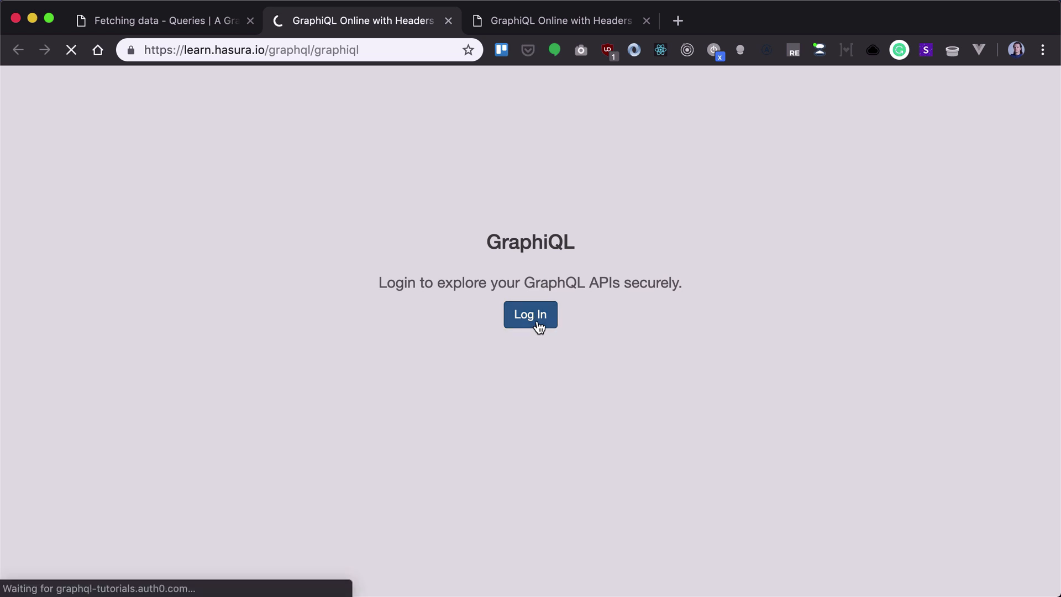
- Sign up a new Auth0 account, changing the email after 'user already exists' and resubmitting
left_click(530, 313)
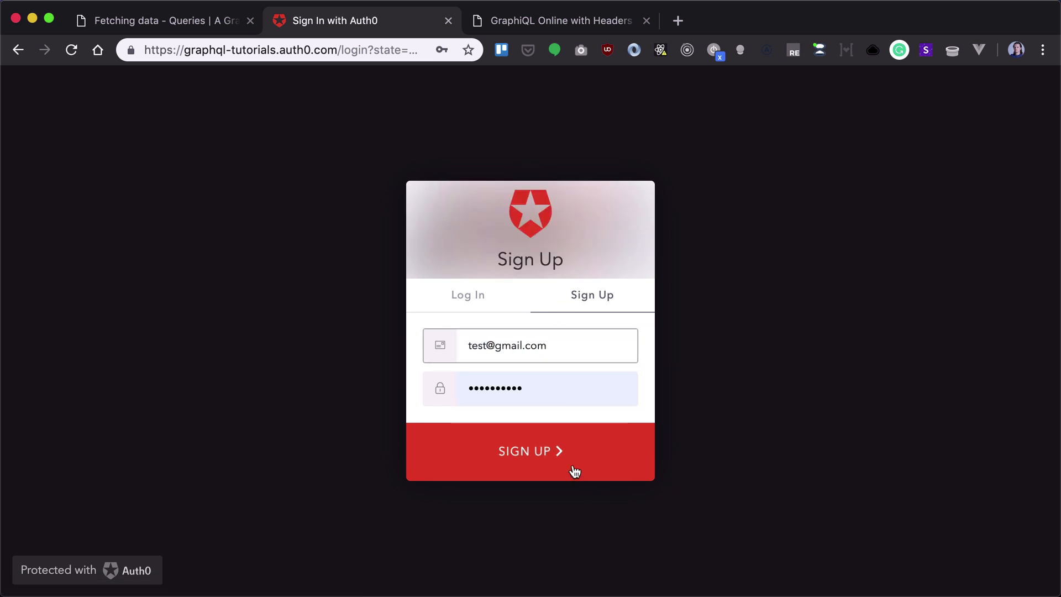
left_click(529, 450)
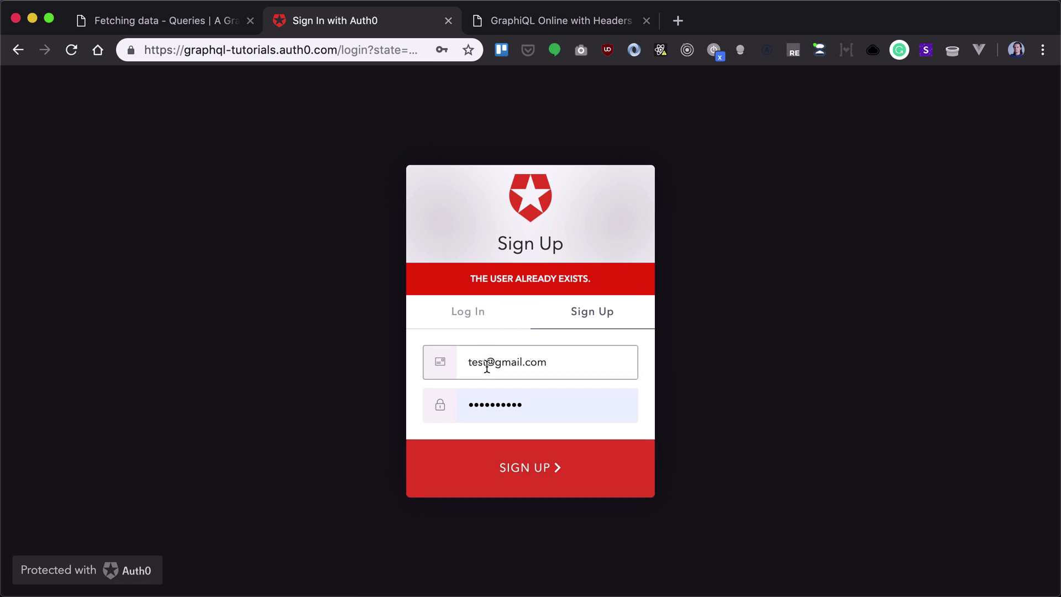
left_click(530, 467)
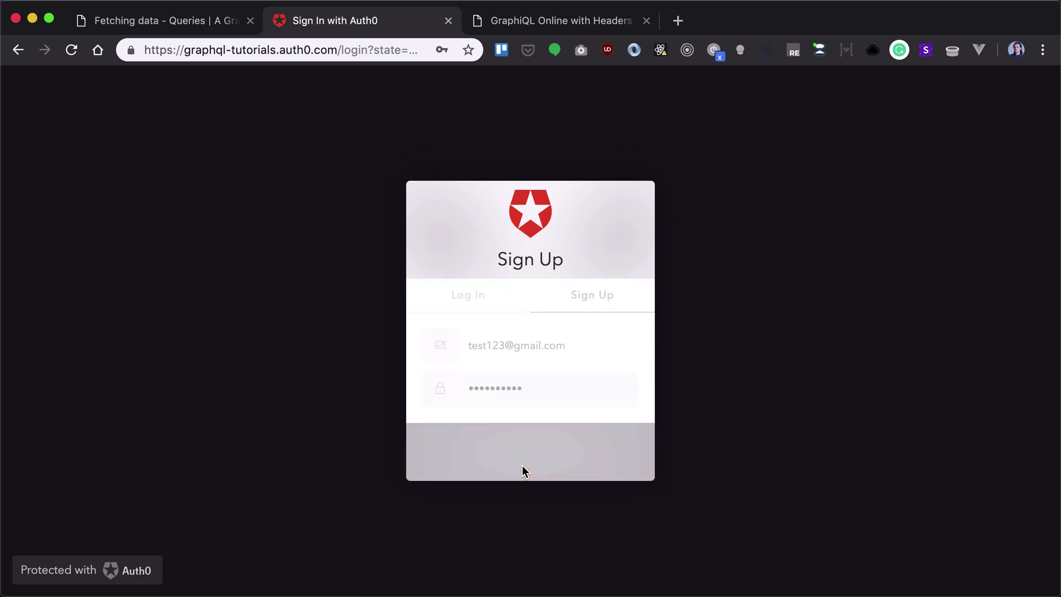
left_click(531, 452)
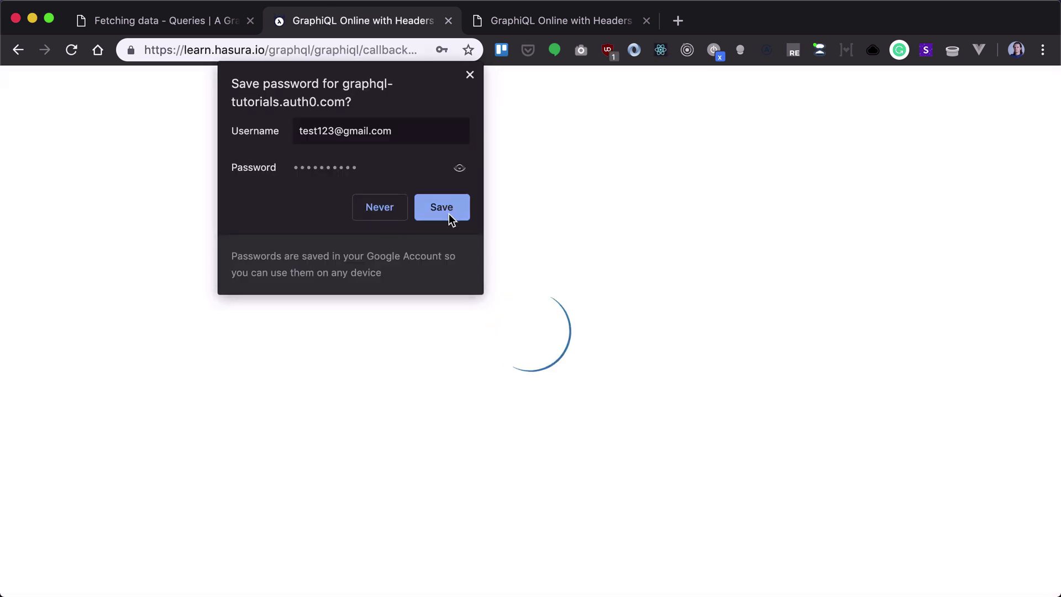
- Save the new account's password in the browser after login
left_click(441, 206)
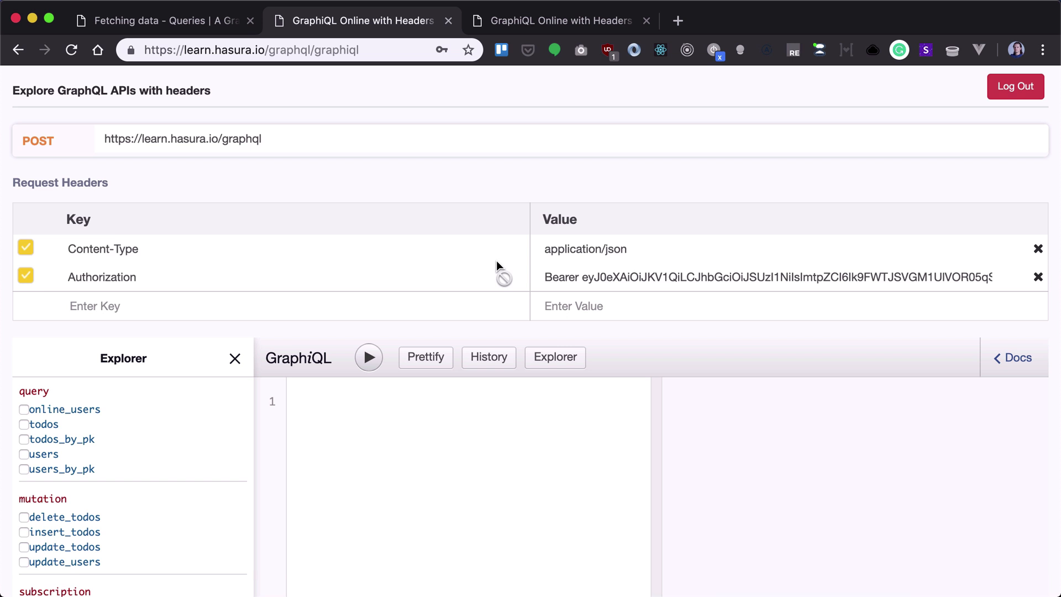
mouse_move(622, 261)
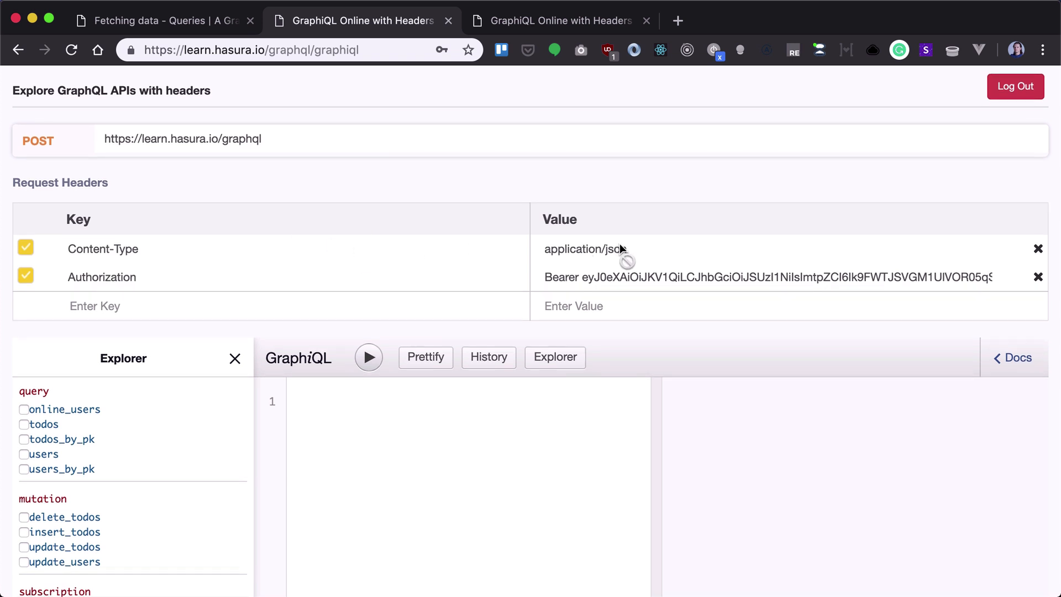
mouse_move(706, 290)
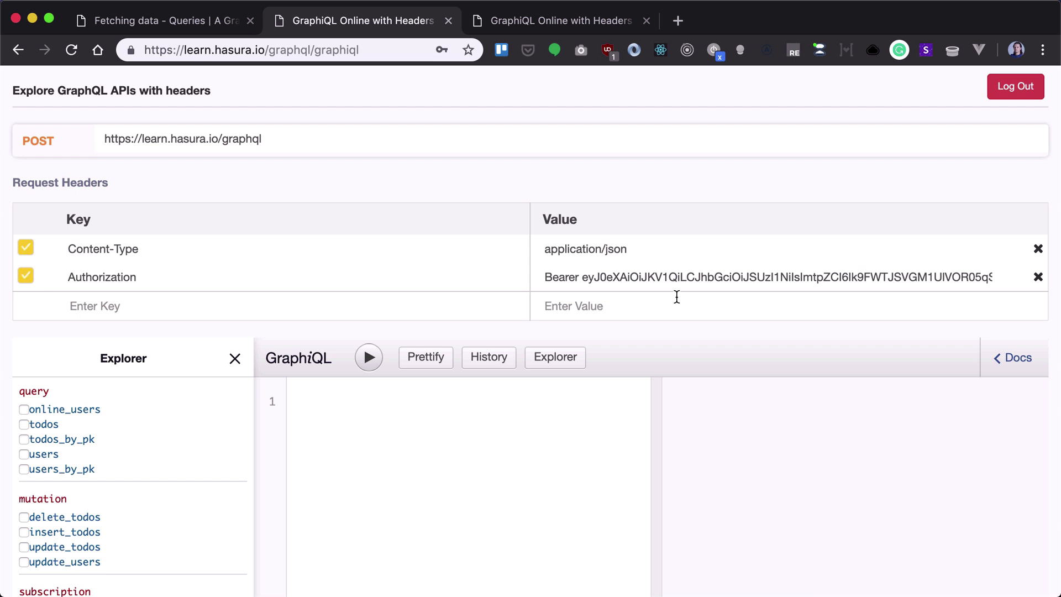
mouse_move(604, 287)
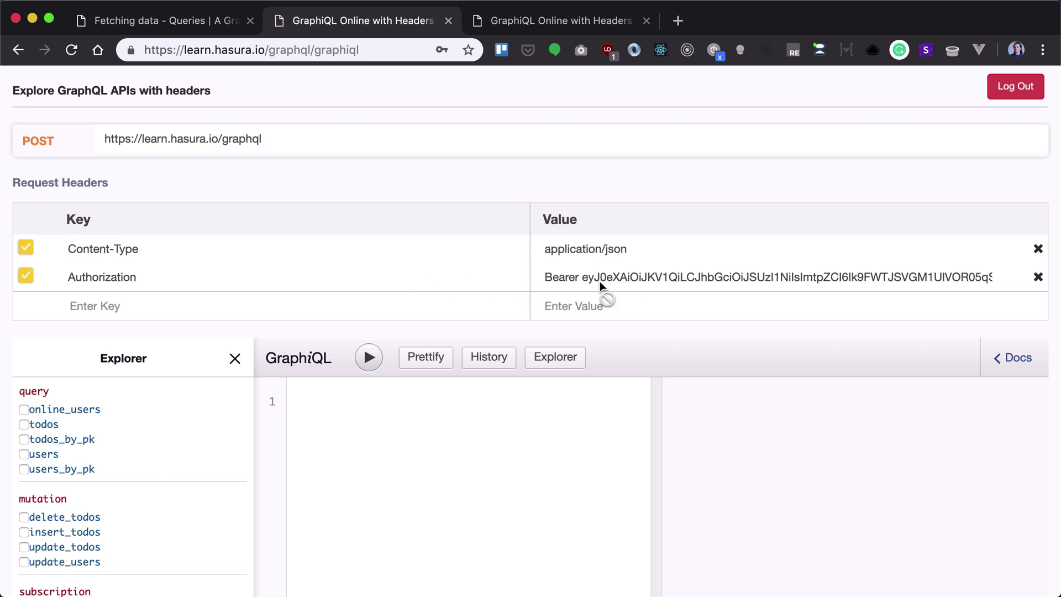
mouse_move(587, 452)
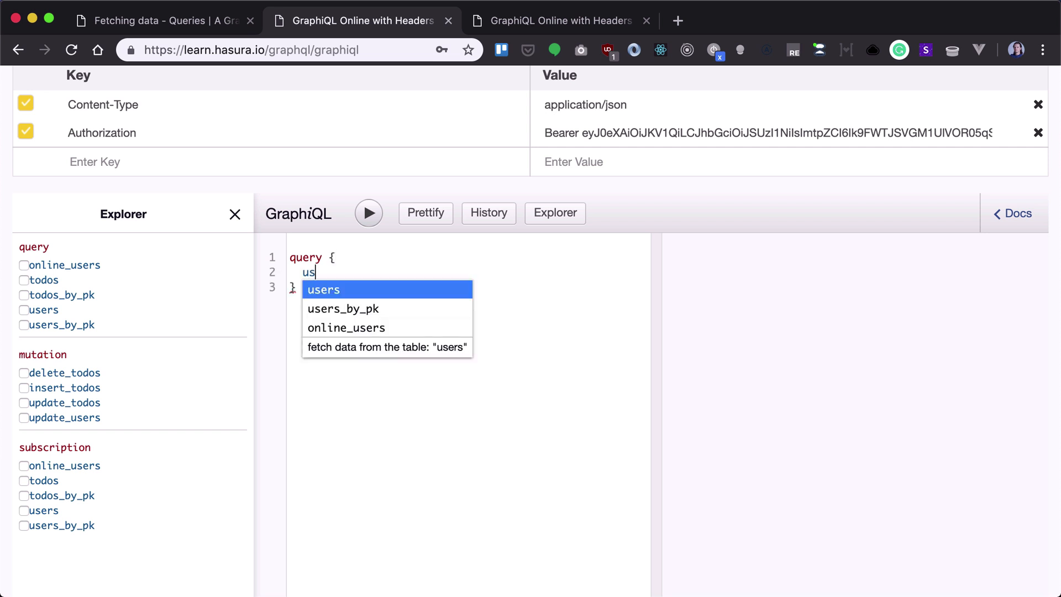
- Query users { name } and run it to list user names in the JSON response
left_click(324, 289)
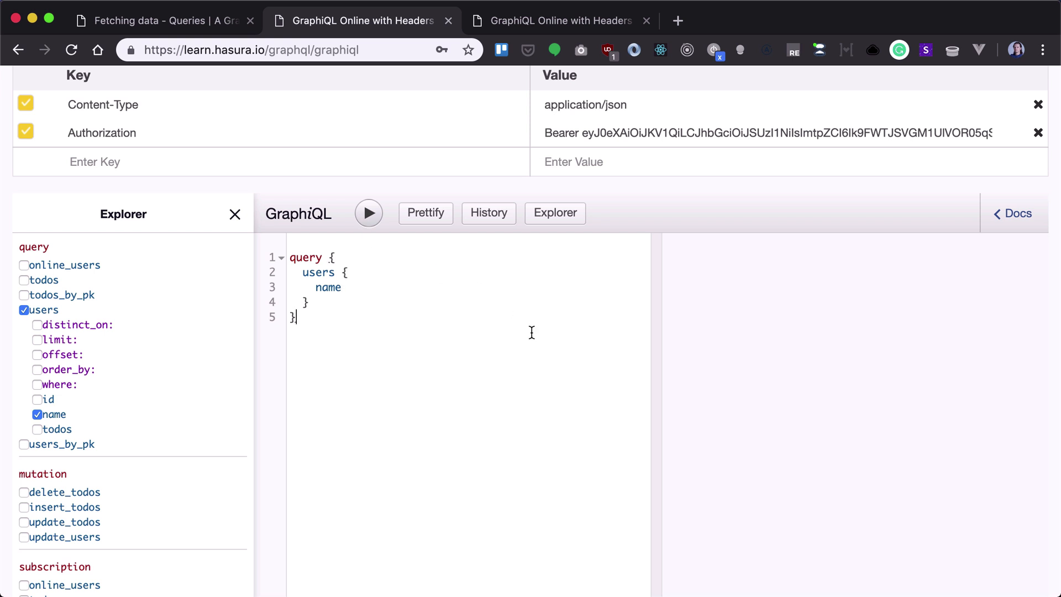
left_click(369, 212)
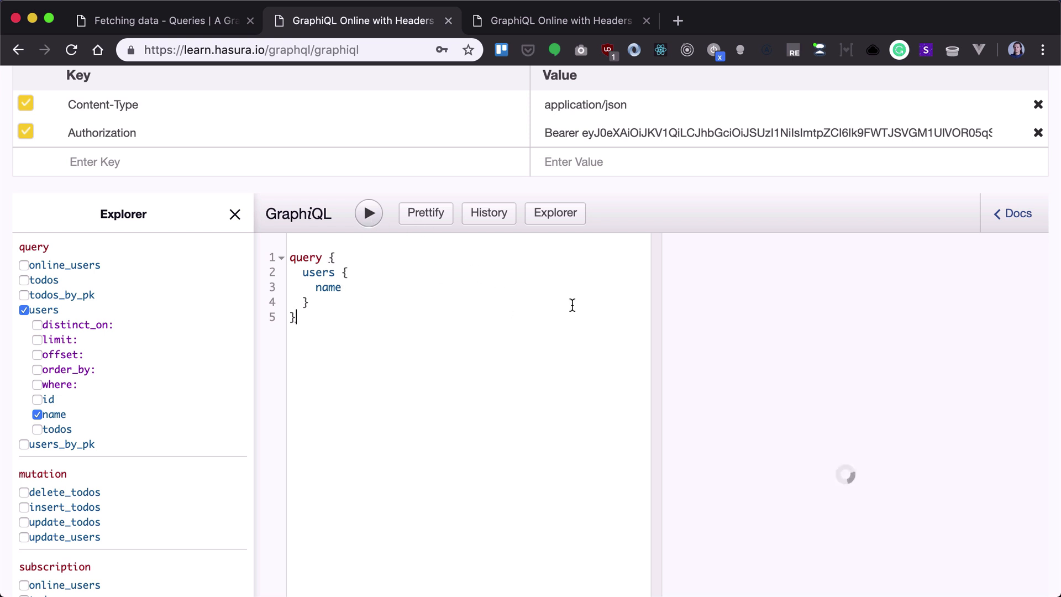
left_click(368, 212)
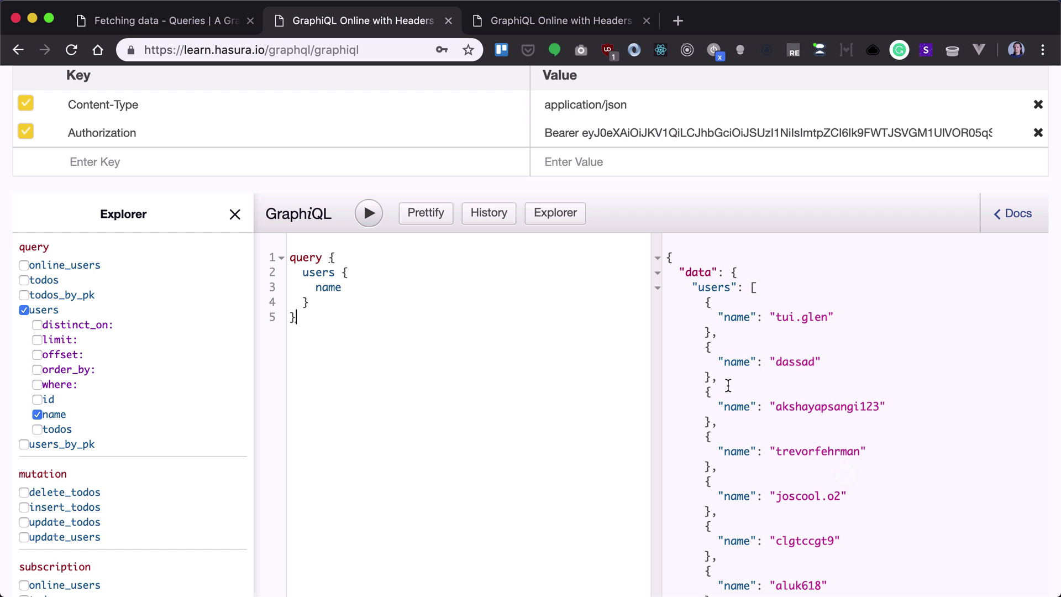
scroll("up", 3)
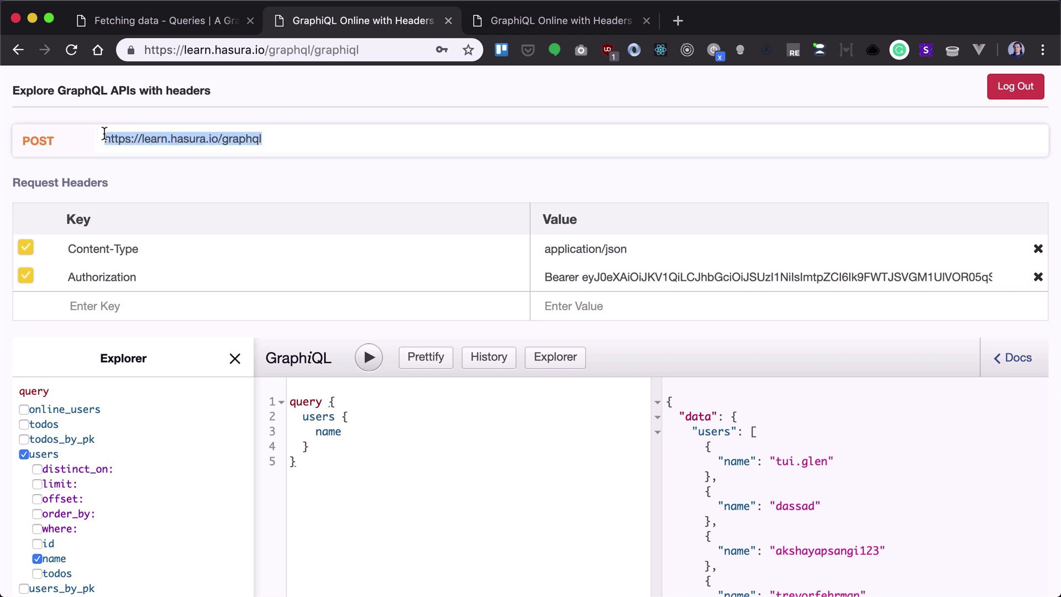
left_click(433, 255)
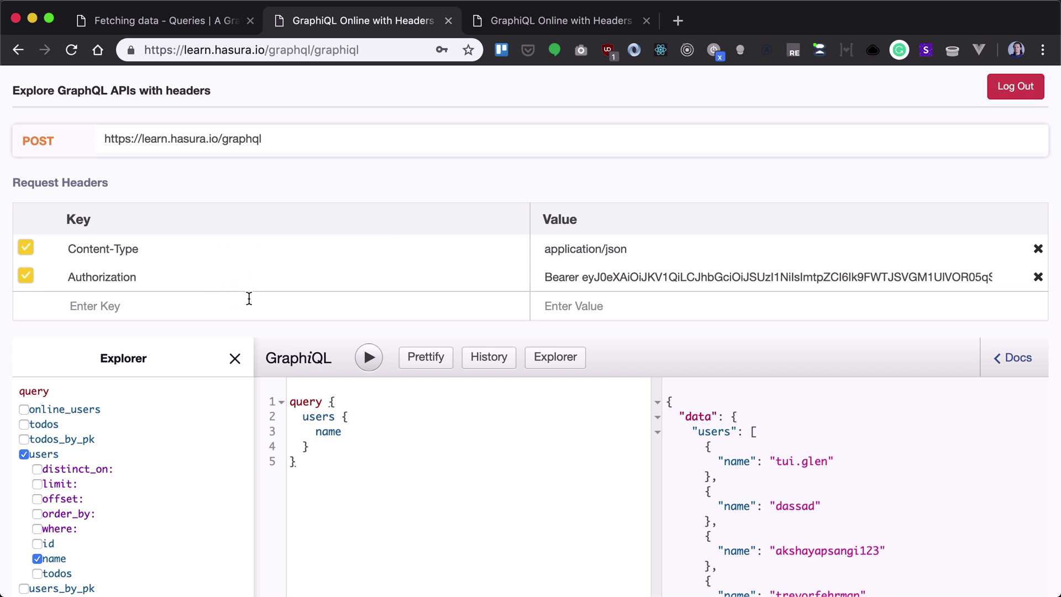
scroll("down", 3)
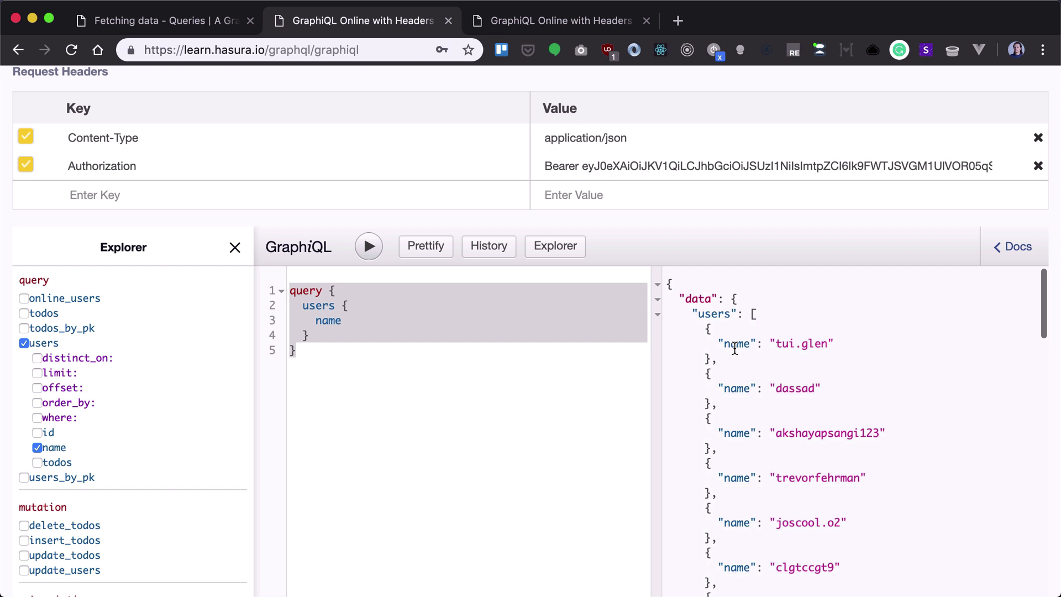
mouse_move(778, 355)
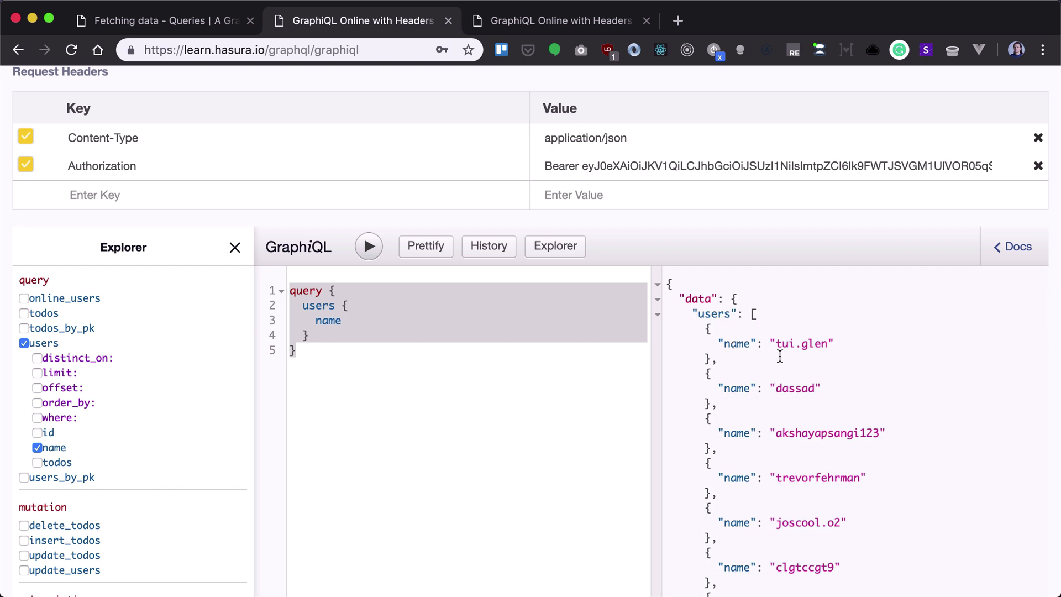
mouse_move(718, 333)
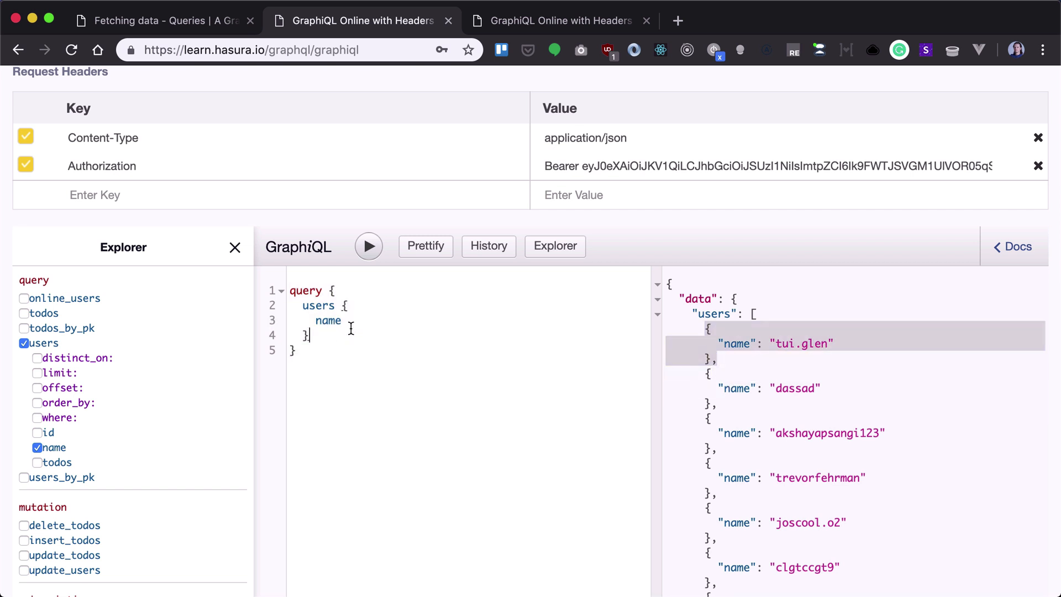
- Nest todos { title } under users so each user's todo titles are fetched
left_click(371, 321)
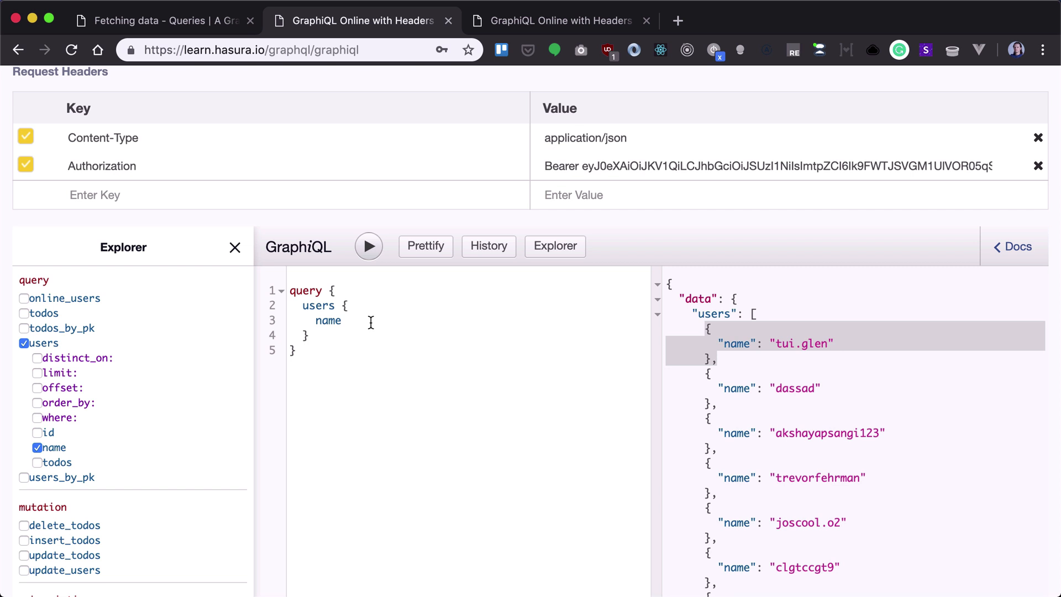
type("todos")
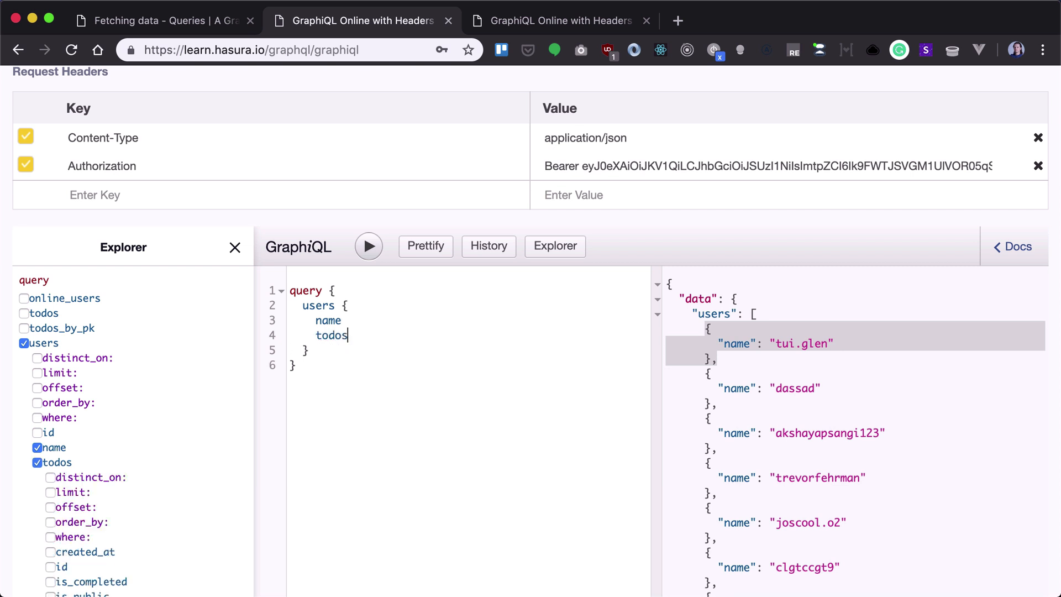
type("{")
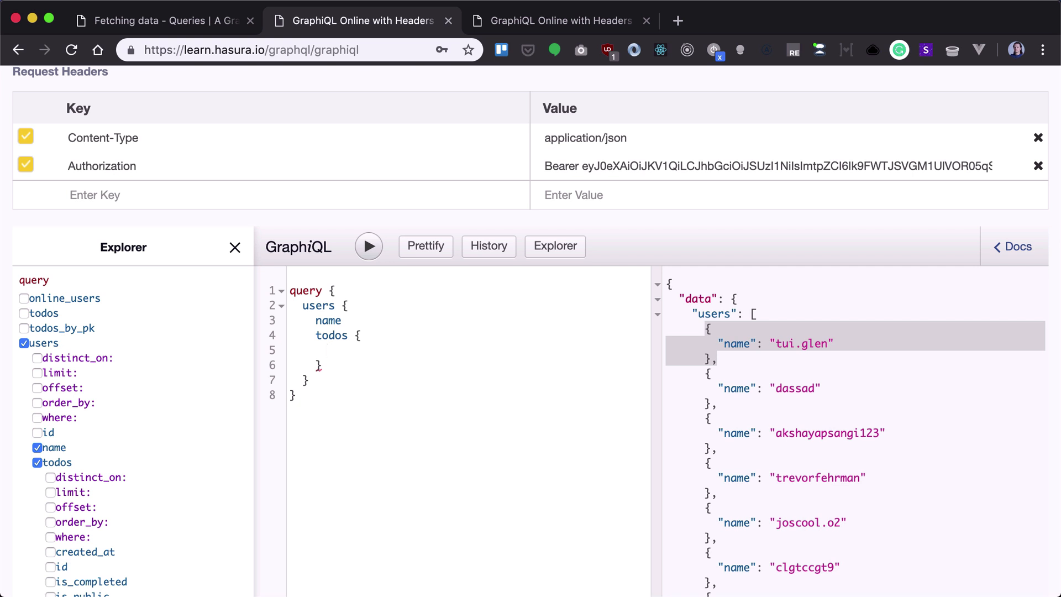
type("title")
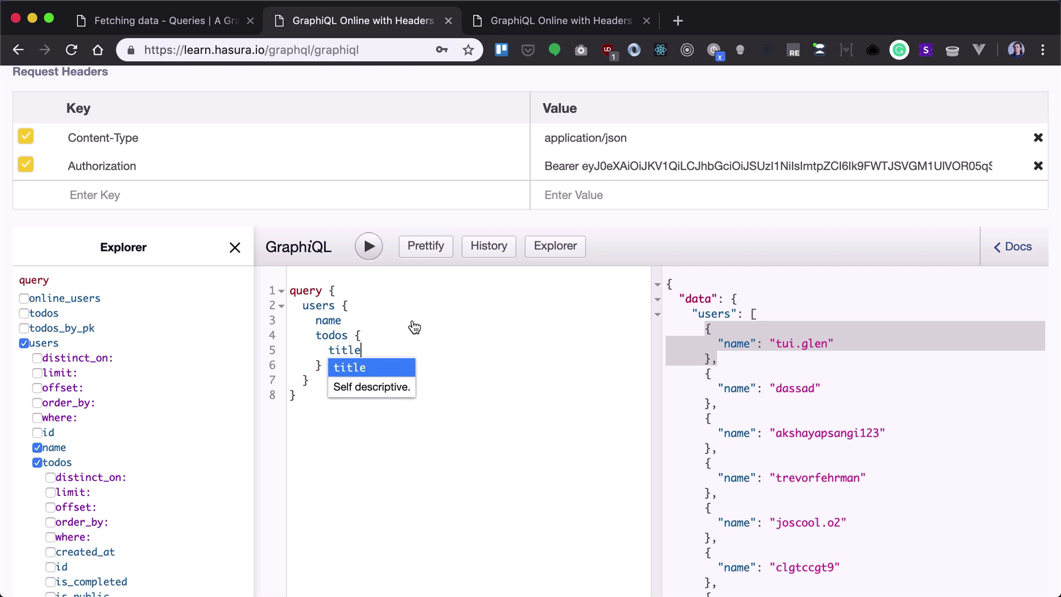
left_click(368, 246)
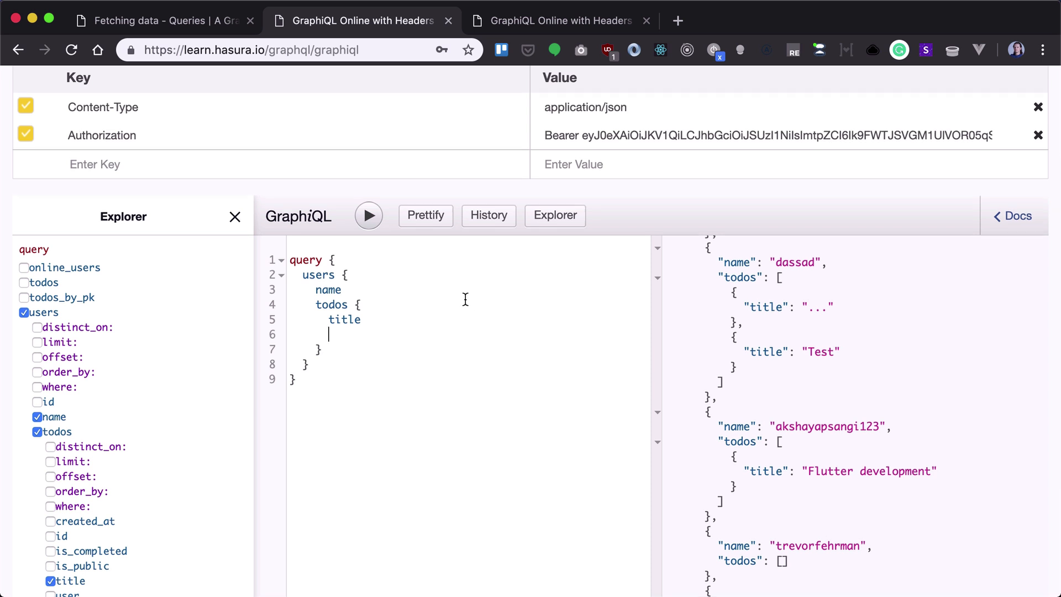
- Nest user { name } under each todo so todos return their owner's name
scroll("up", 3)
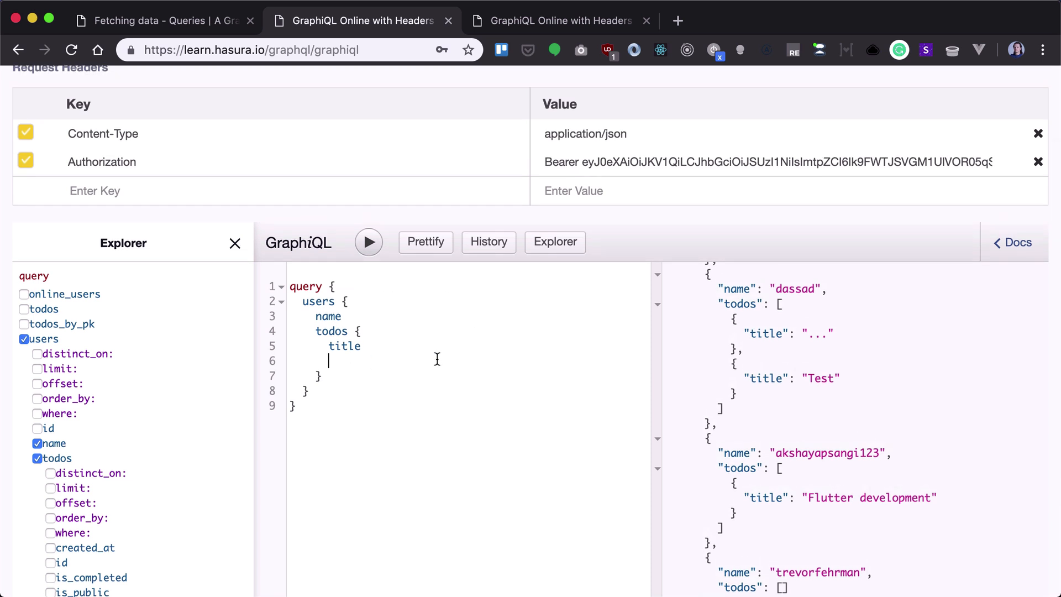
type("user")
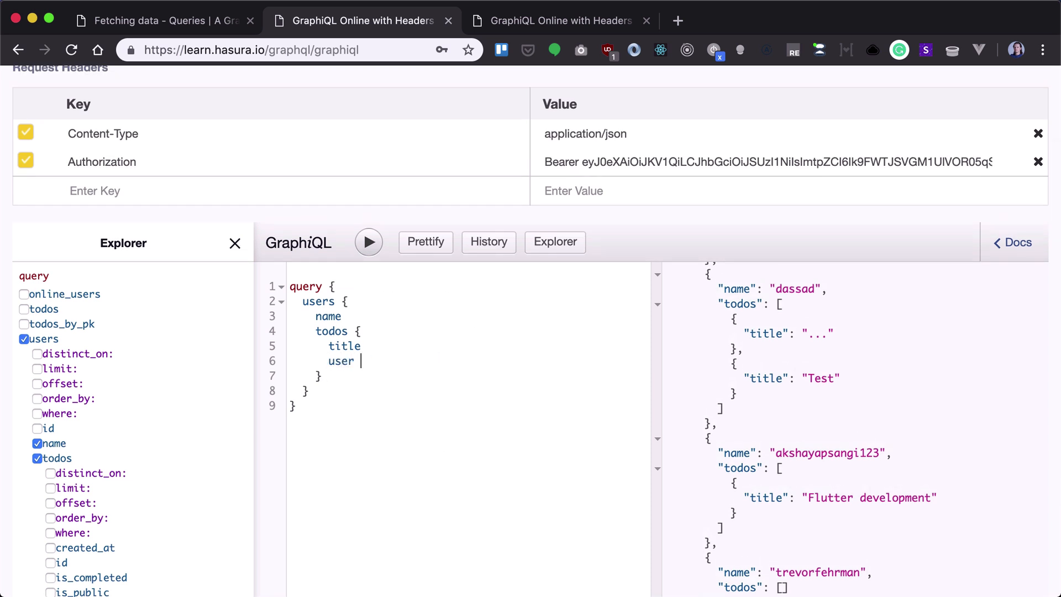
type("{")
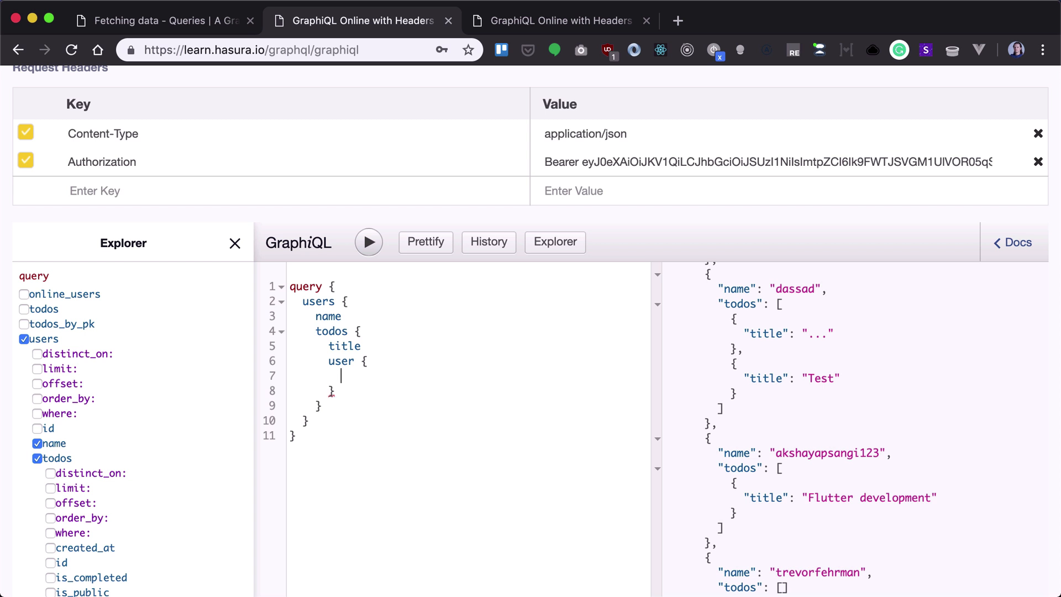
type("name")
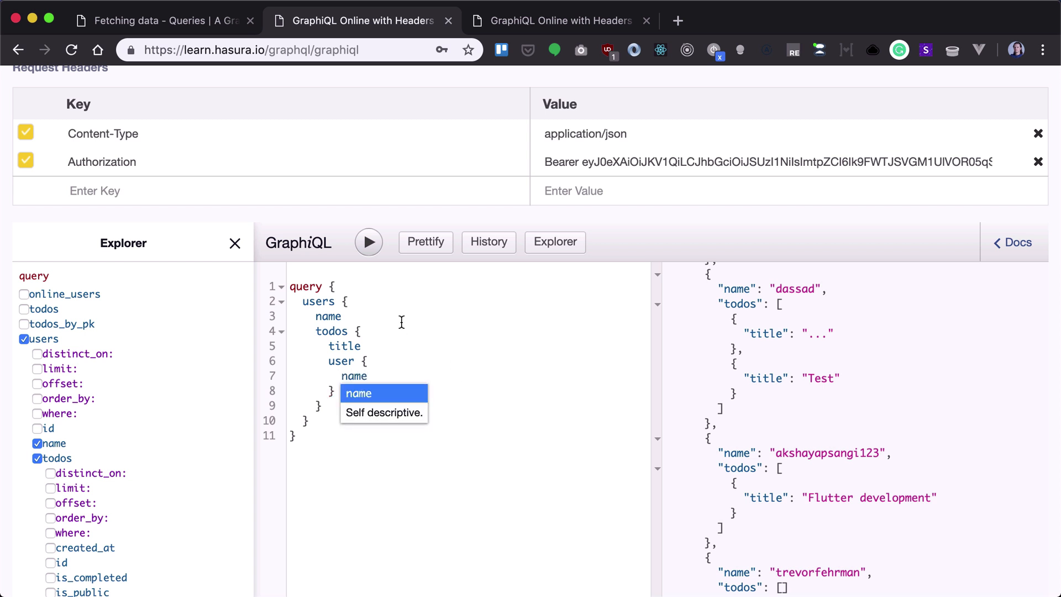
left_click(369, 242)
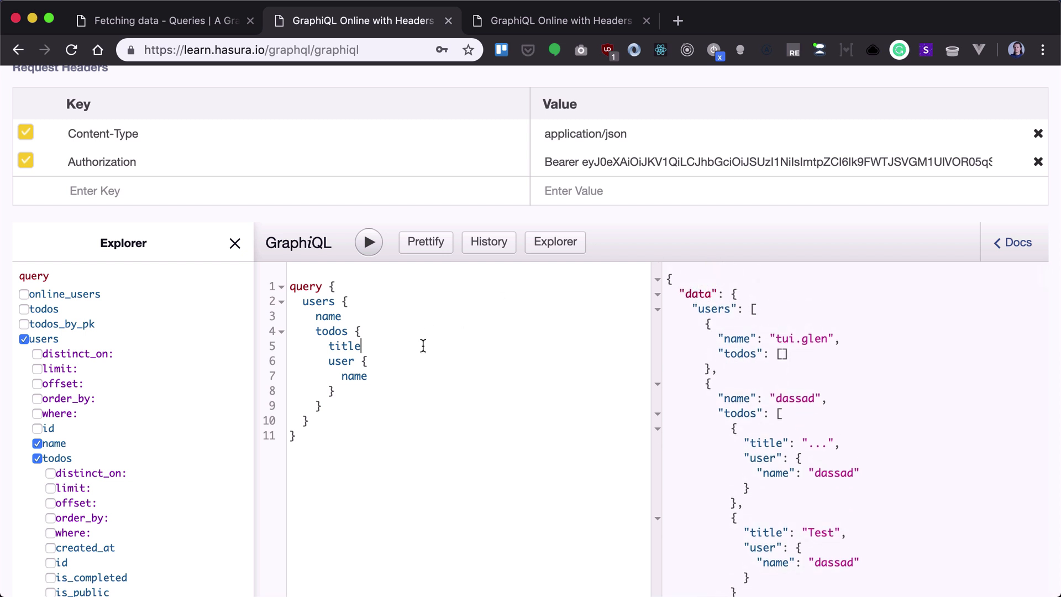
mouse_move(484, 384)
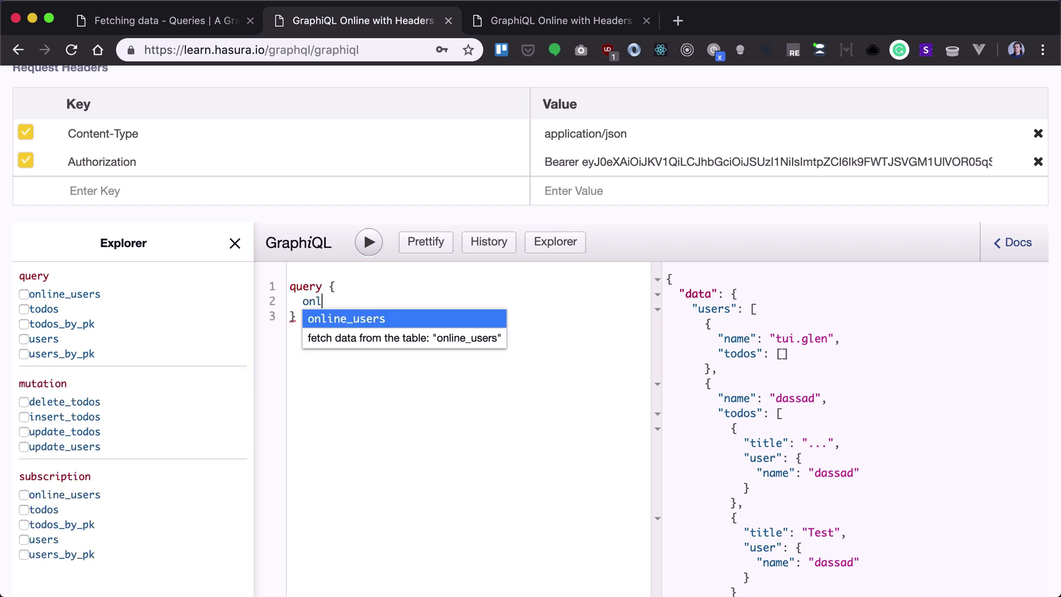
- Write online_users { last_seen user { name } } and run it, getting an empty list
left_click(346, 319)
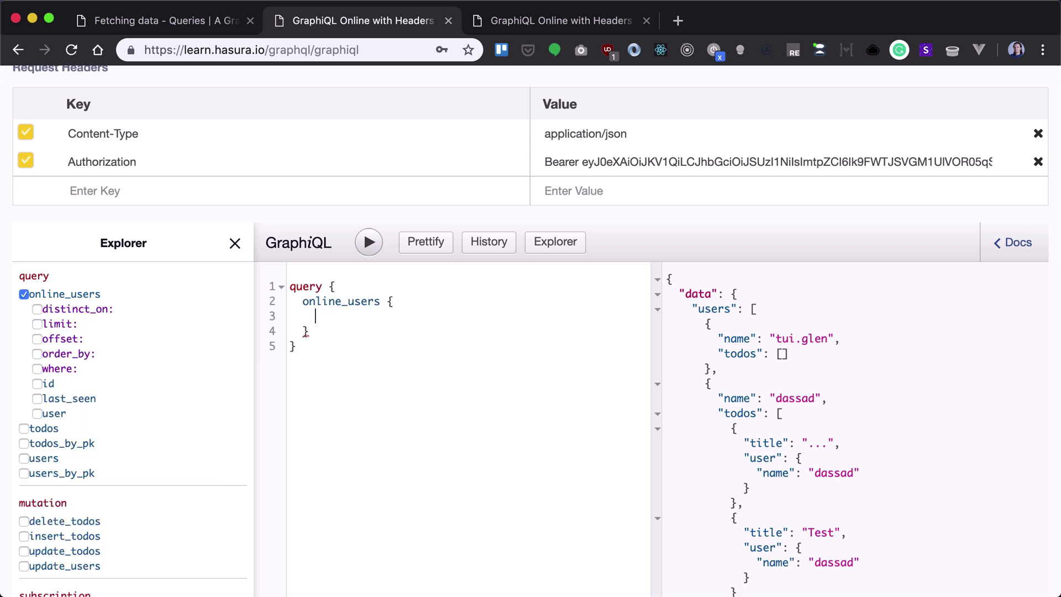
left_click(37, 398)
type("name")
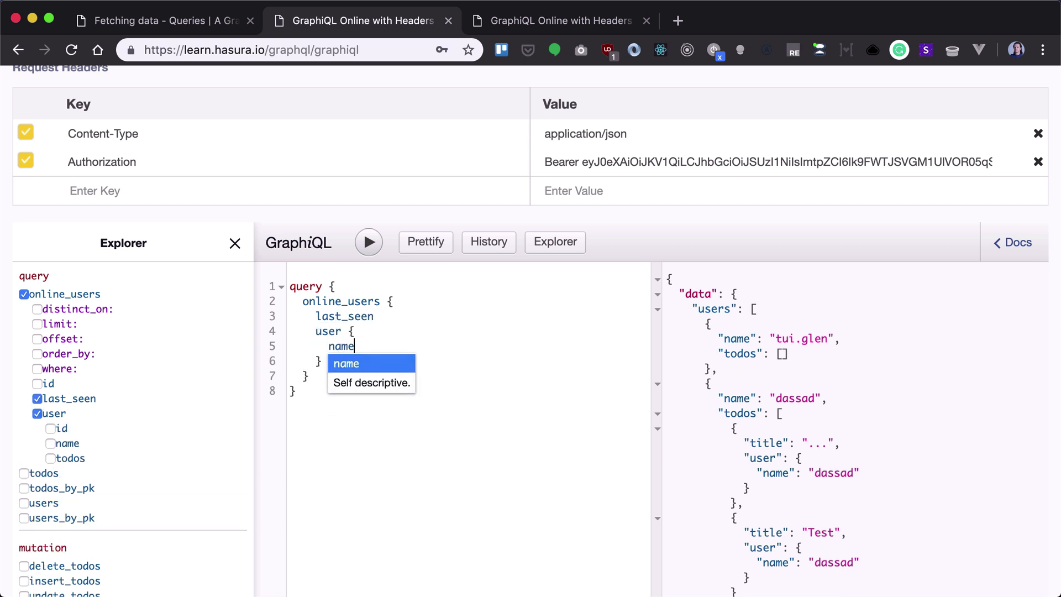
left_click(371, 363)
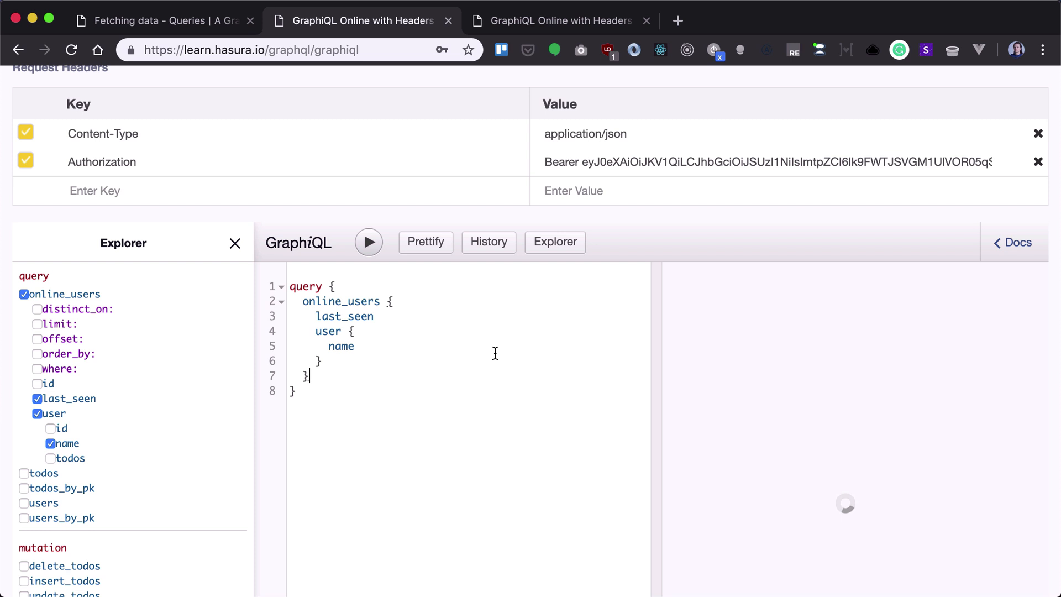
left_click(369, 220)
type("title")
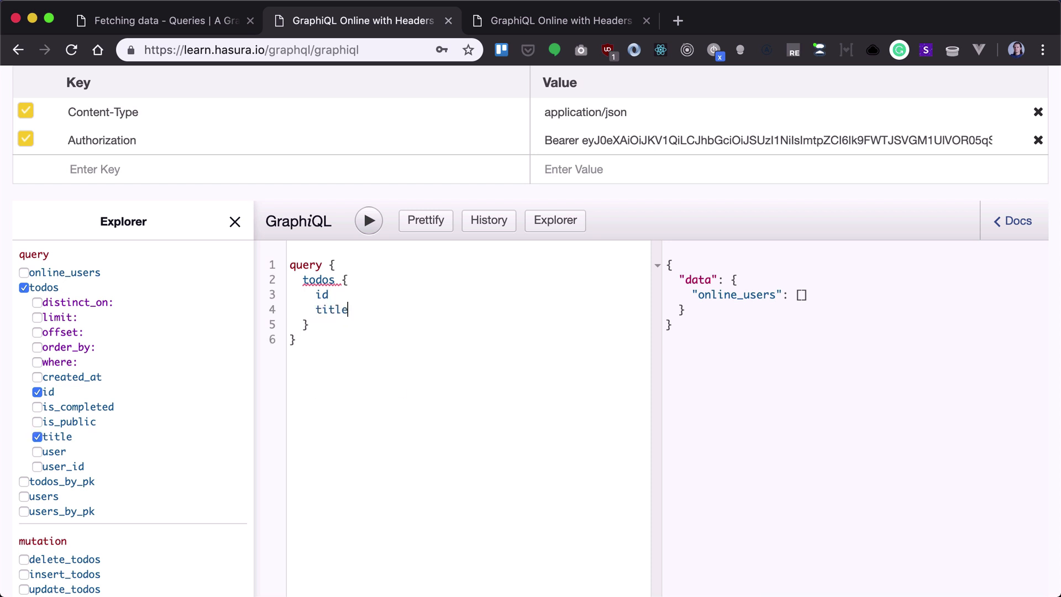
- Run todos { id title }, then with limit: 10 and finally limit: 2, returning two todos
left_click(368, 220)
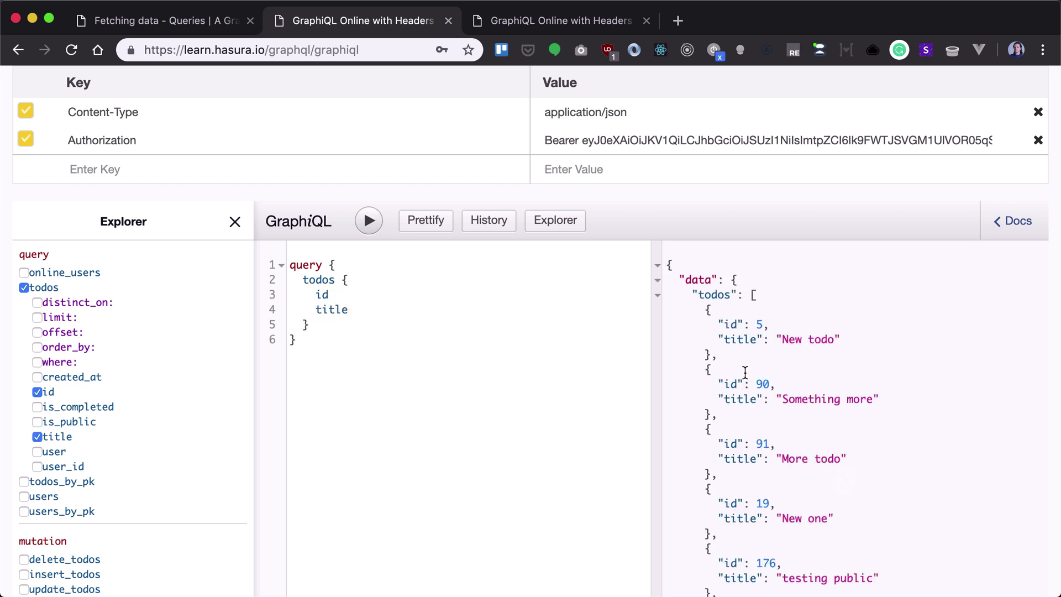
mouse_move(496, 296)
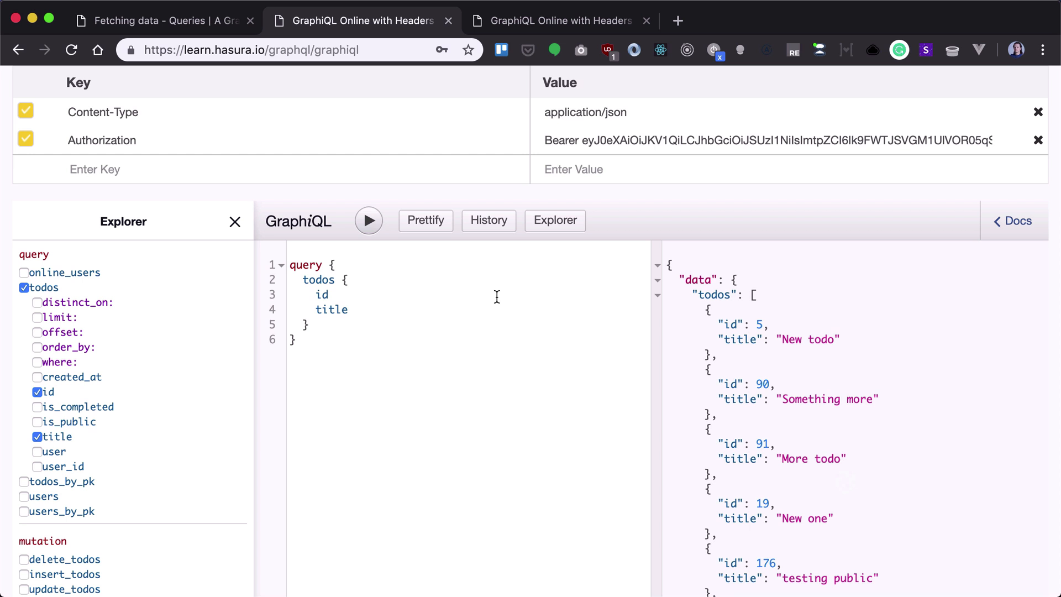
type("(limit:")
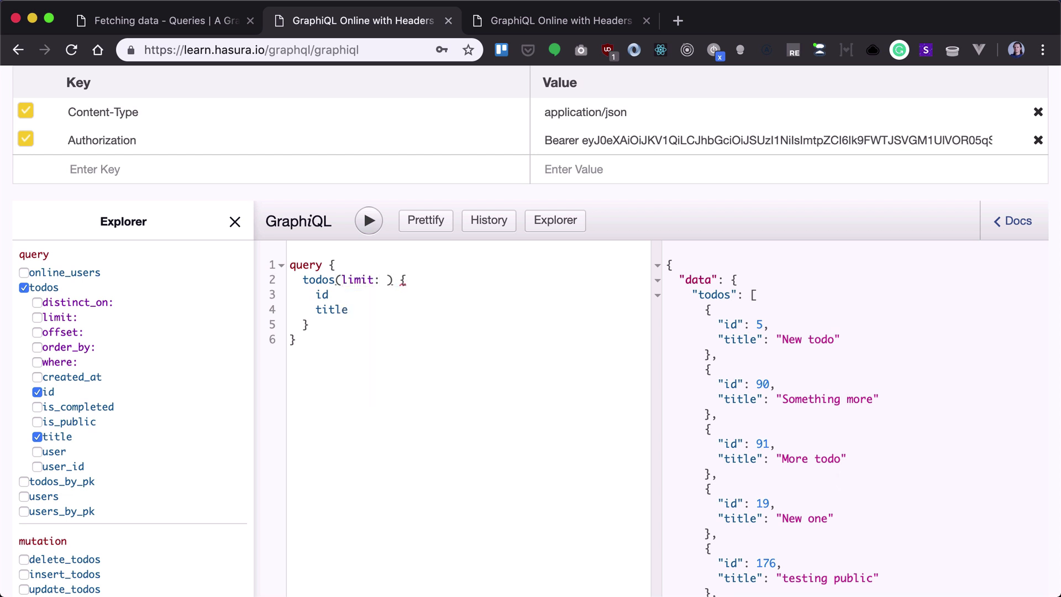
left_click(36, 318)
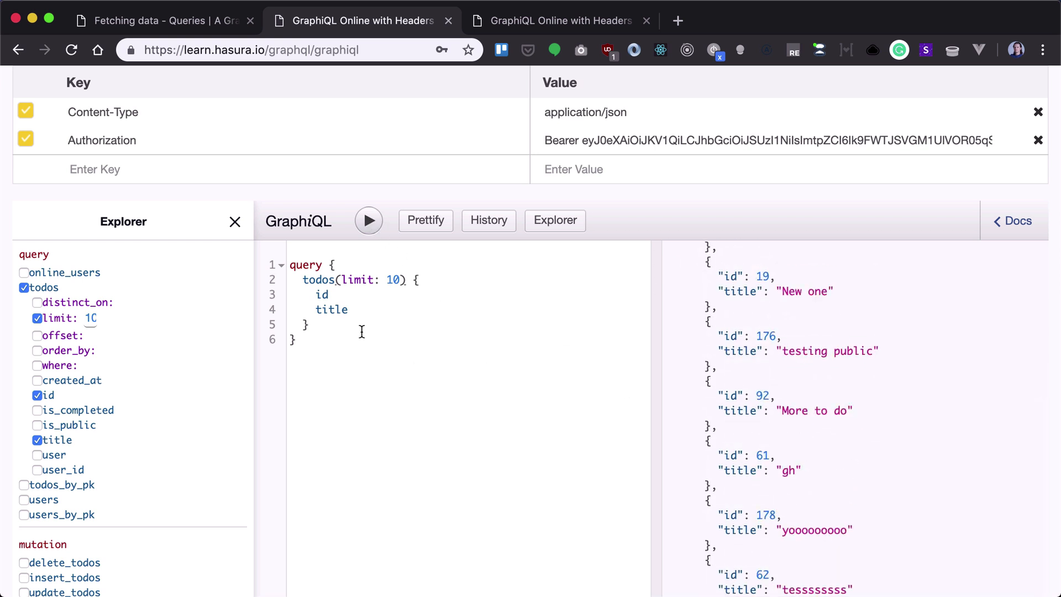
left_click(368, 220)
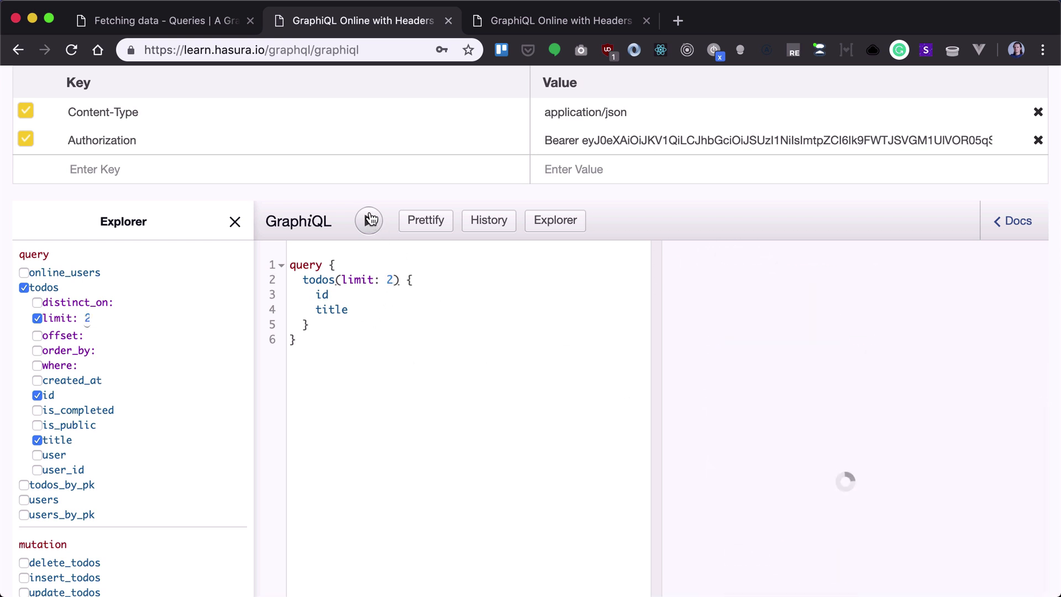
left_click(369, 221)
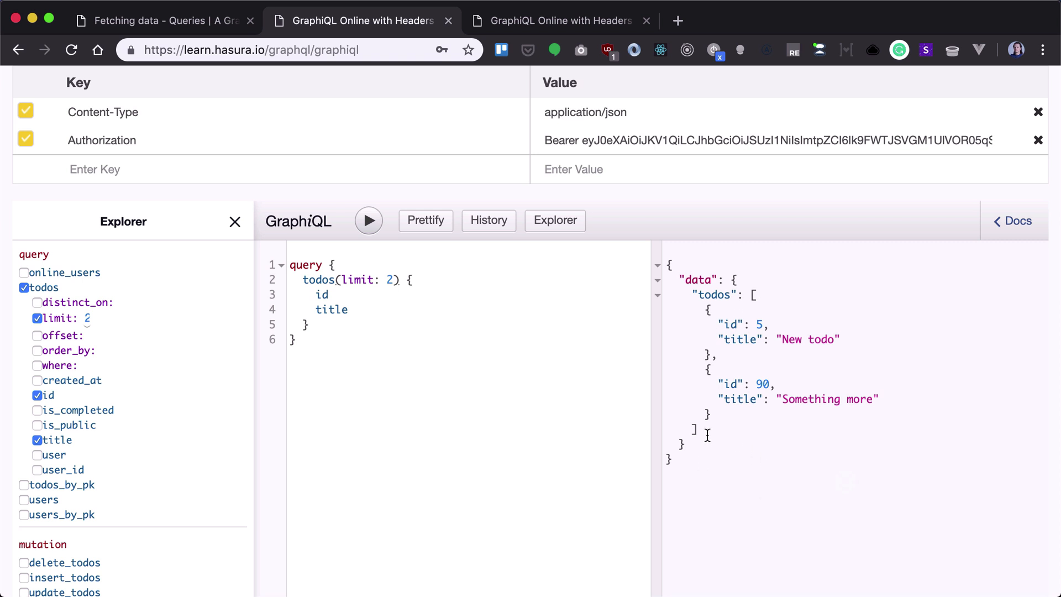
mouse_move(586, 378)
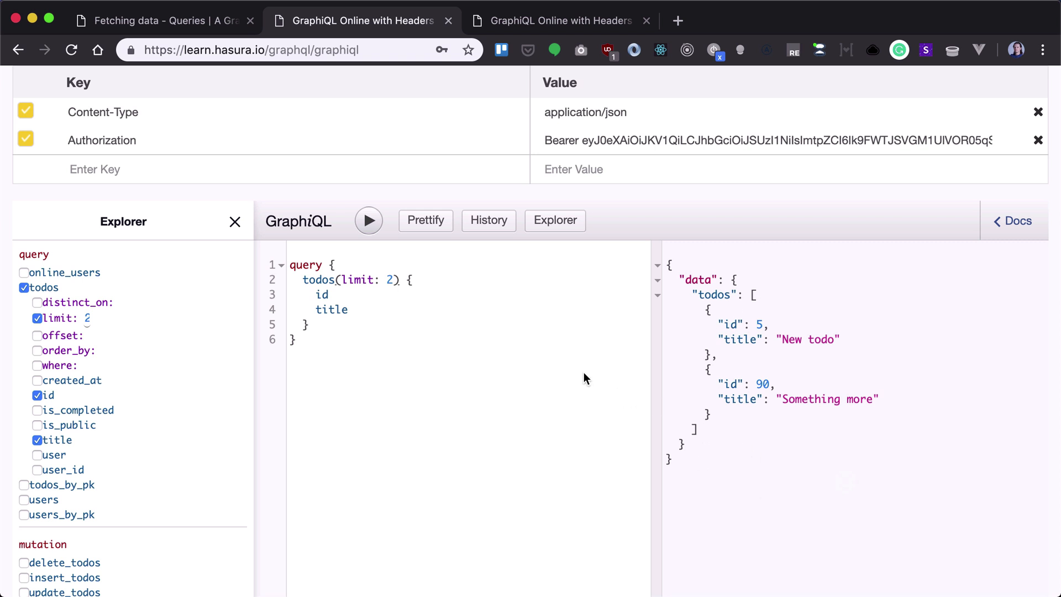
mouse_move(428, 347)
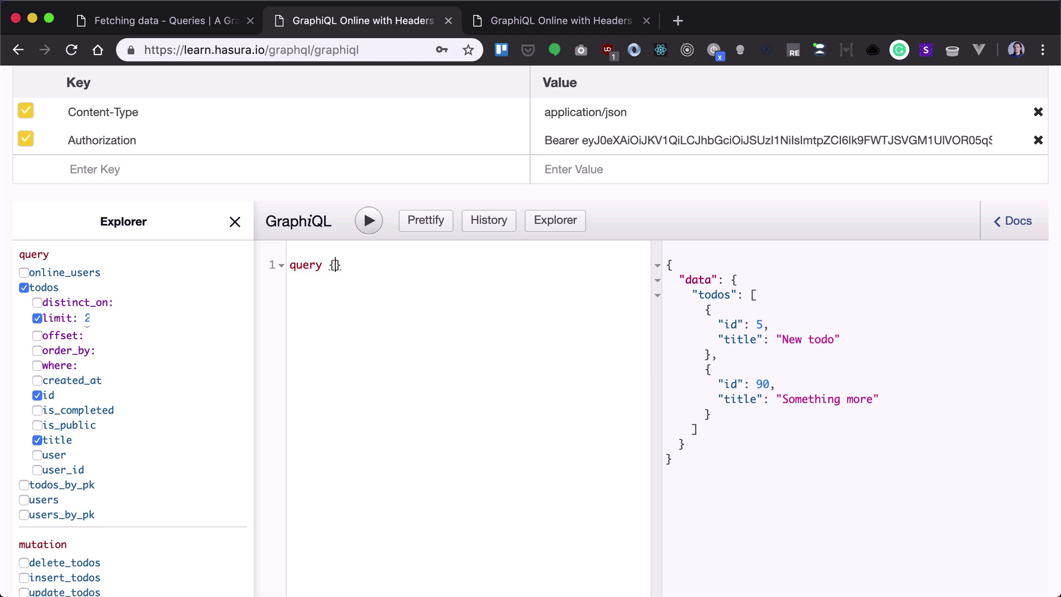
- Run users(limit: 1) { id name todos(order_by created_at desc, limit: 5) { id title } }, returning one user with no todos
left_click(24, 317)
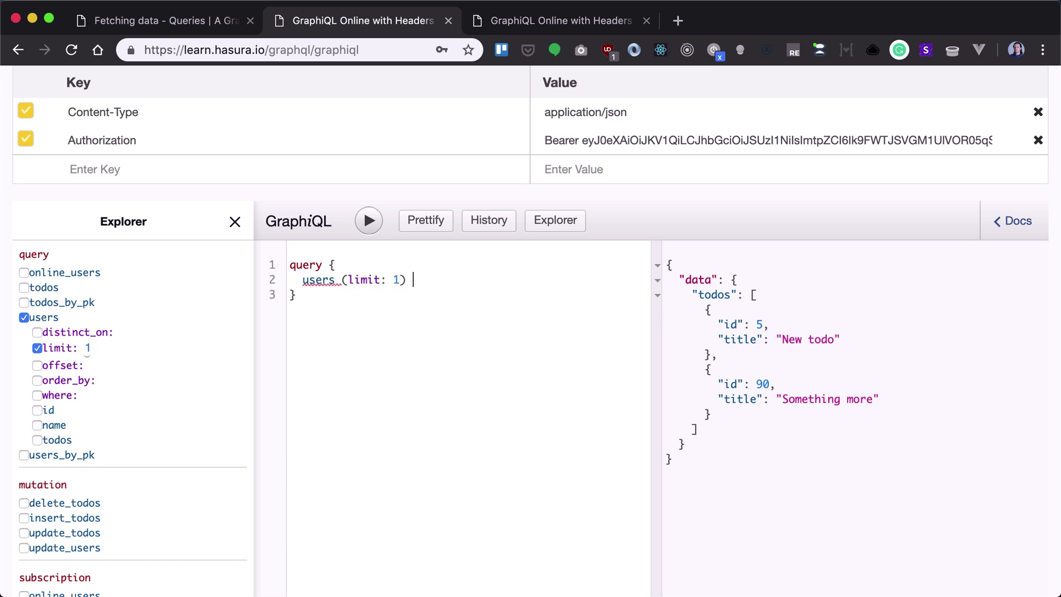
type("name")
type("todos(order_by: { created_at:de})")
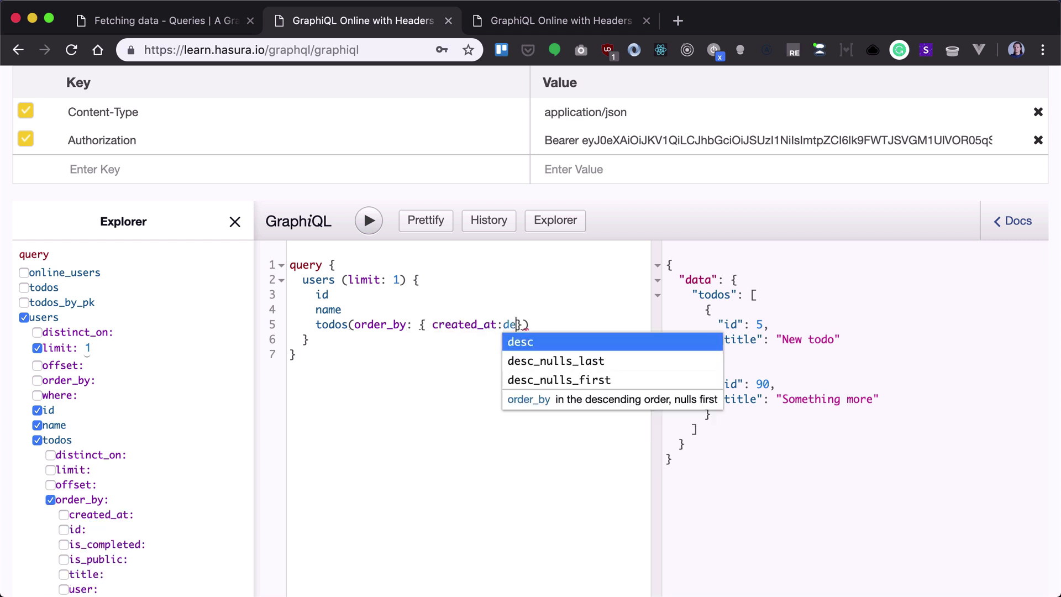
left_click(519, 342)
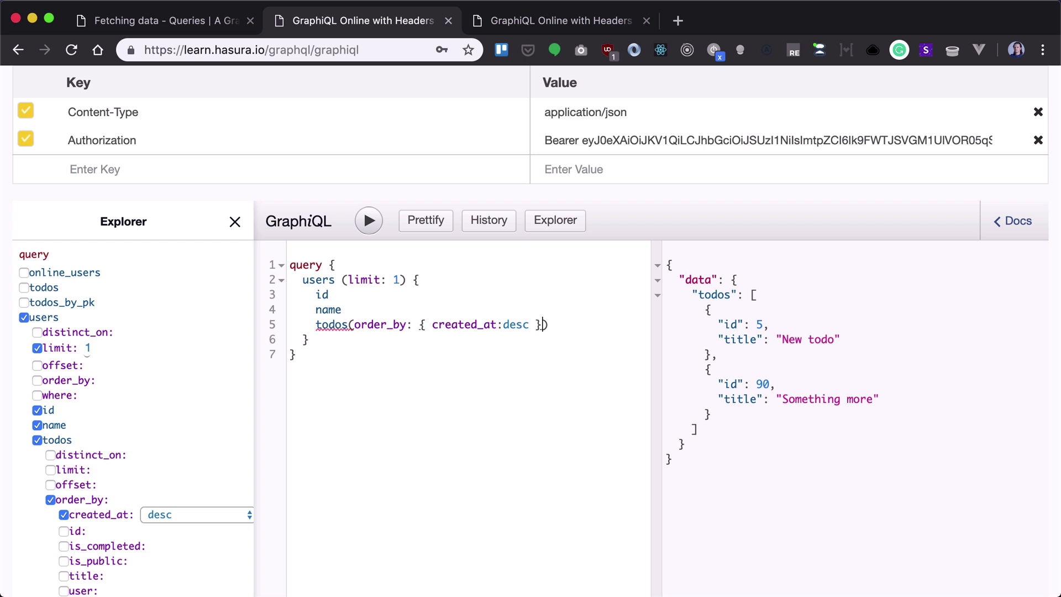
type(", limit:5")
type("ti")
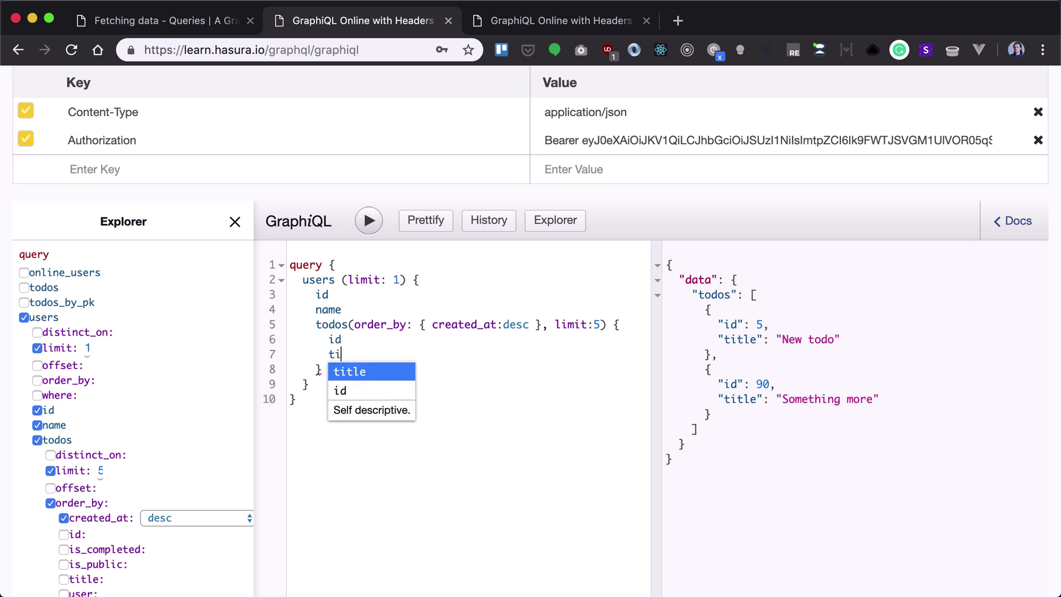
left_click(368, 221)
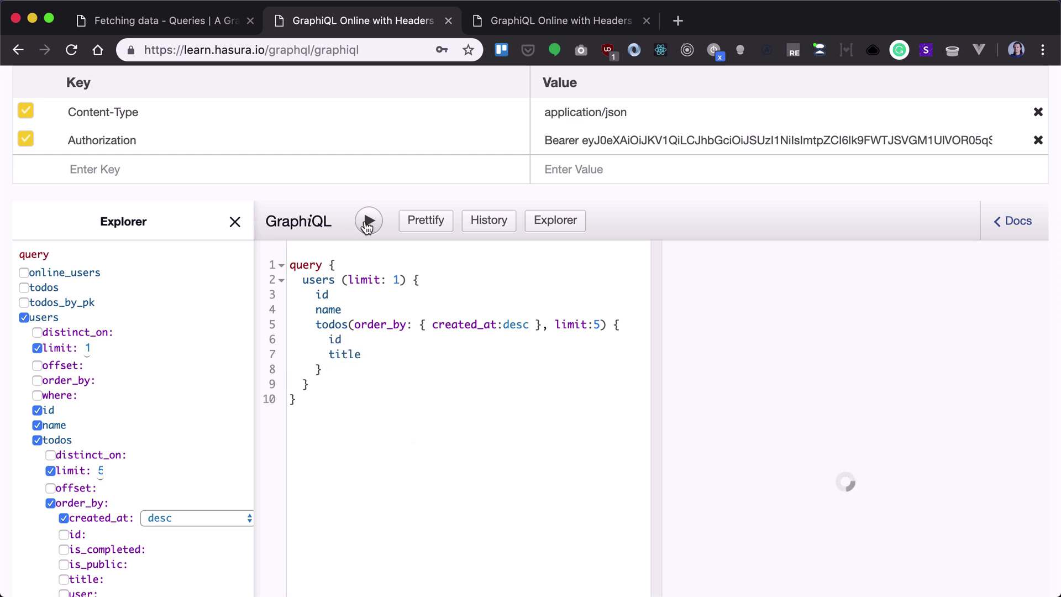
left_click(369, 221)
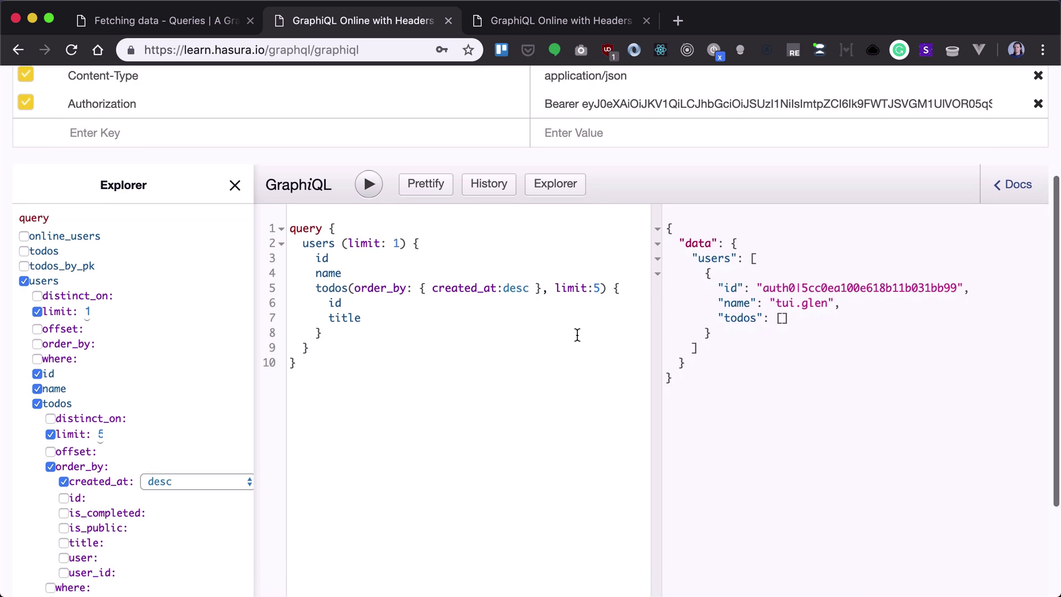
mouse_move(570, 585)
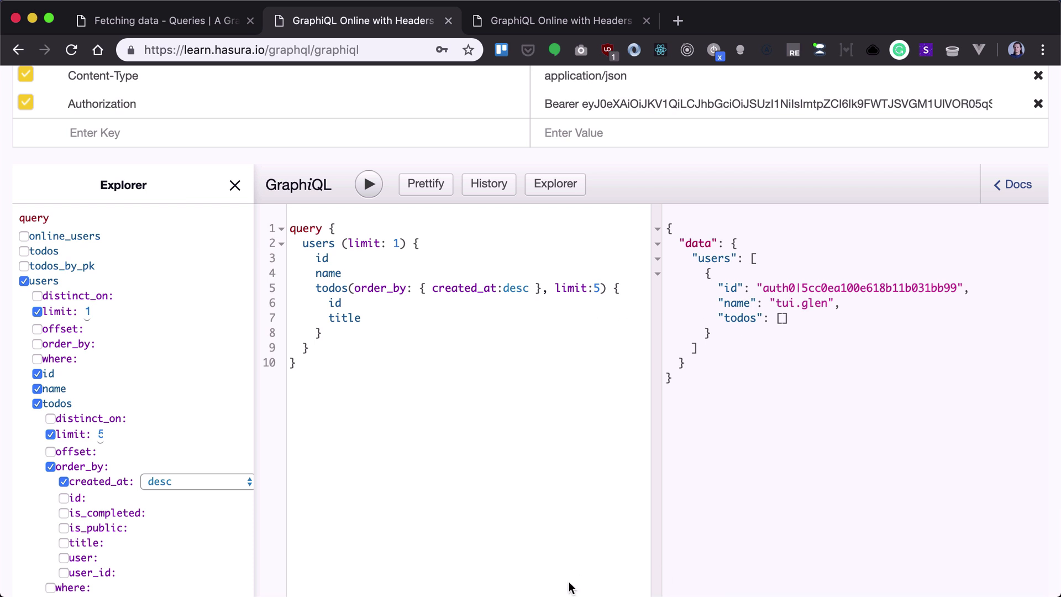
mouse_move(402, 246)
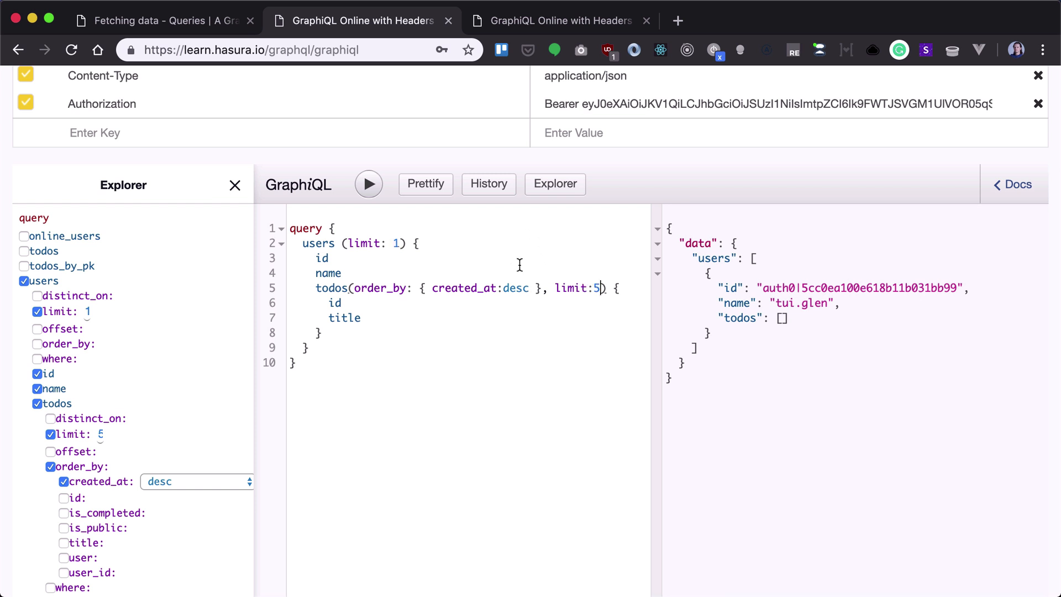
mouse_move(516, 270)
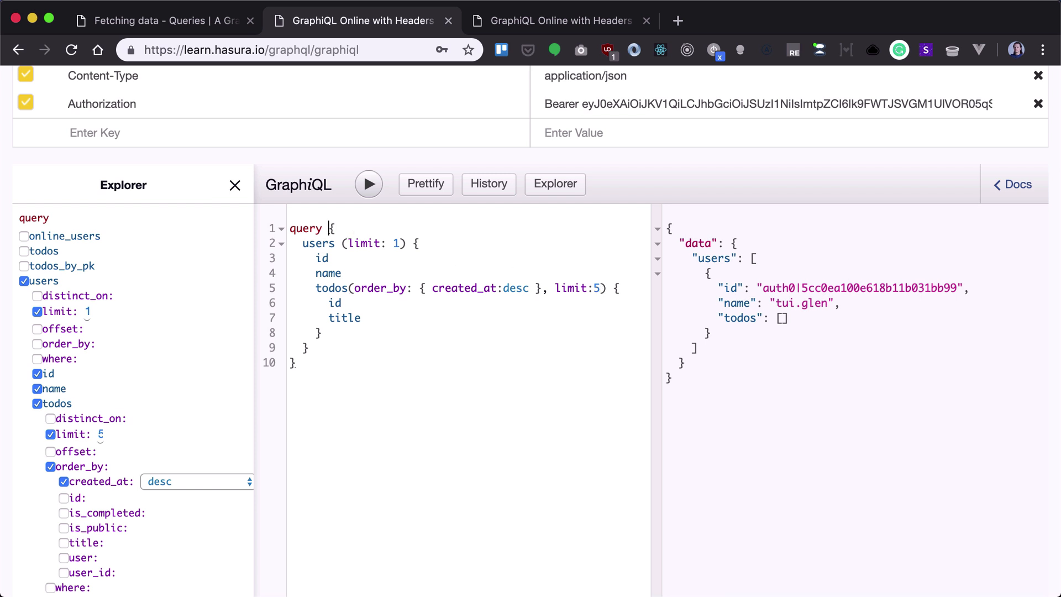
- Declare ($limit: Int!) and fetch todos(limit: $limit) { id title } instead of users
type("(#)")
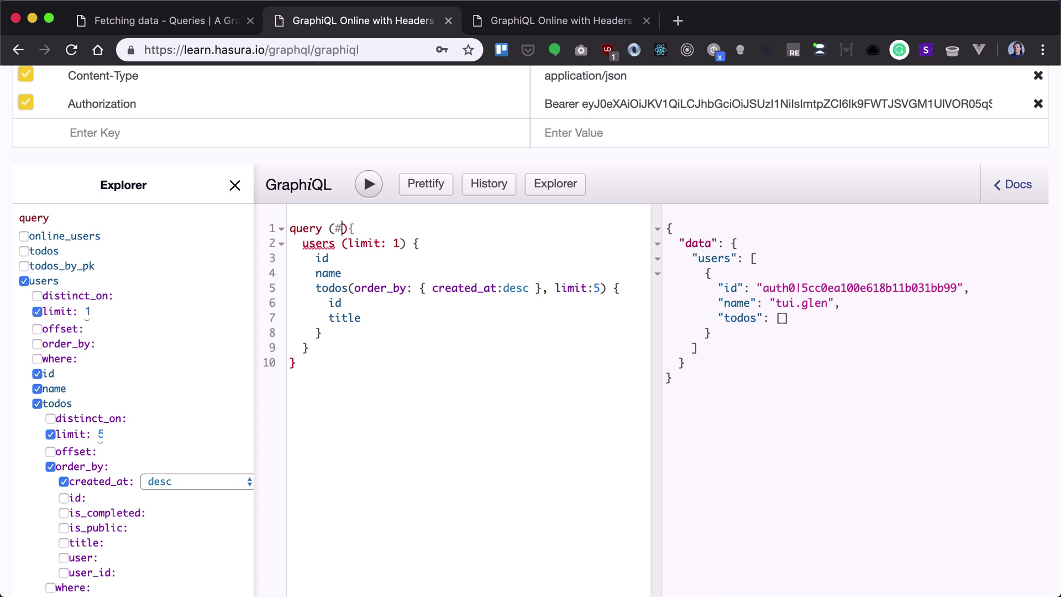
type("limit: Int!")
left_click(356, 243)
type("$limi")
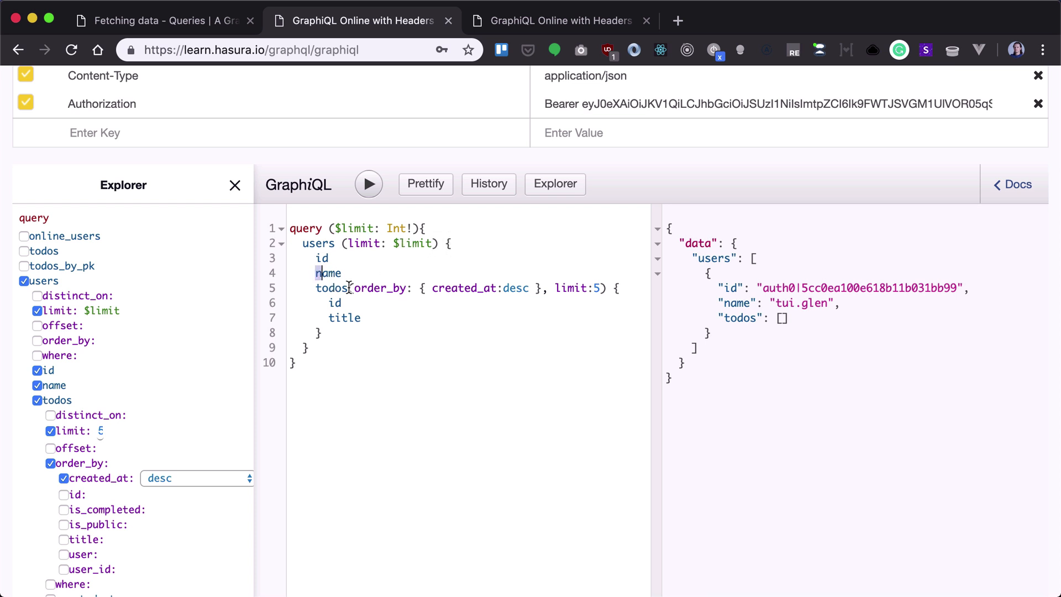
type("title")
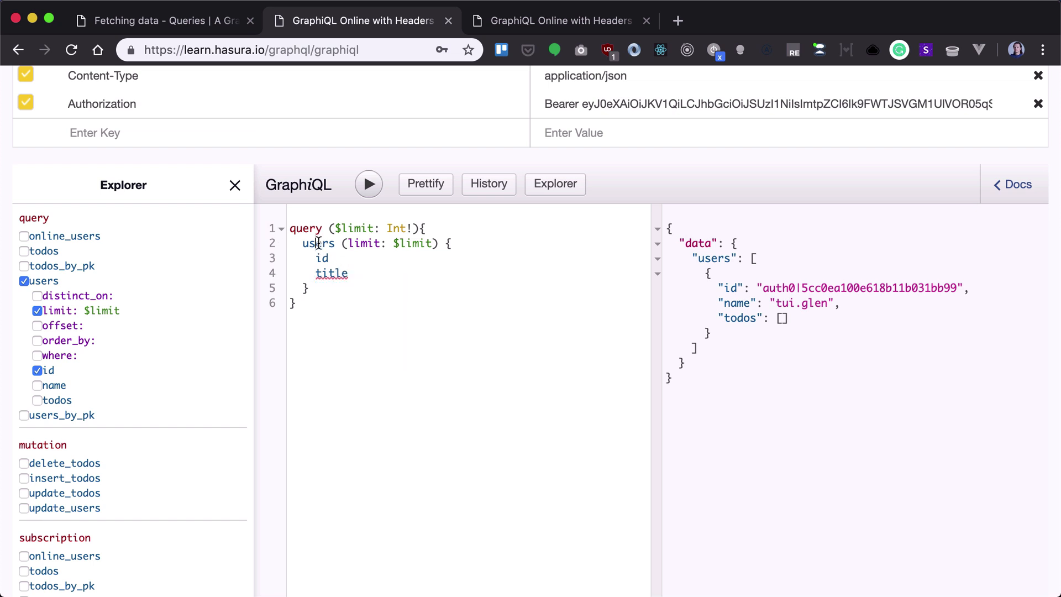
left_click(23, 251)
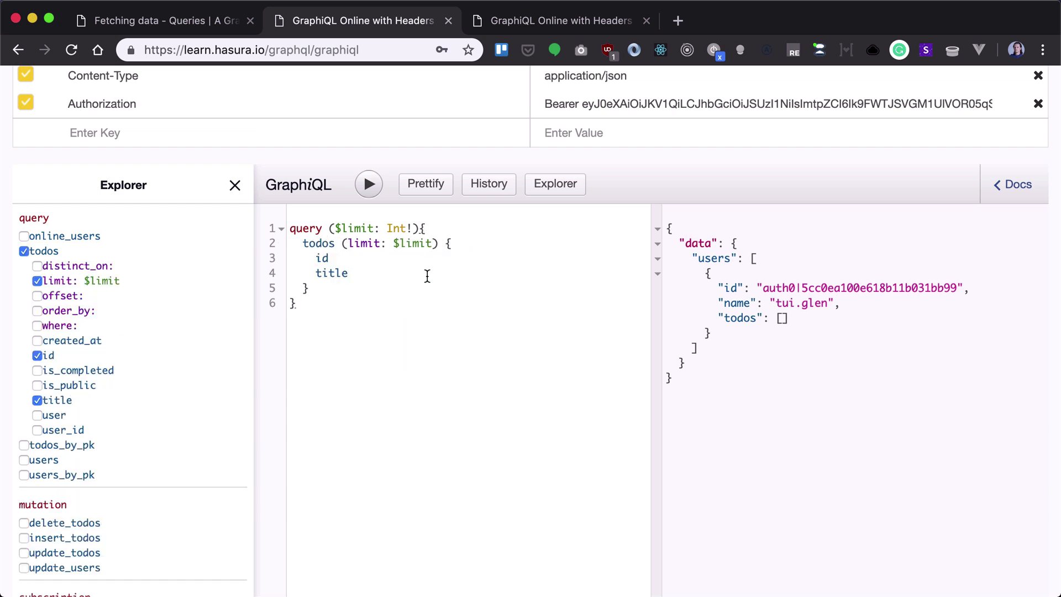
scroll("down", 3)
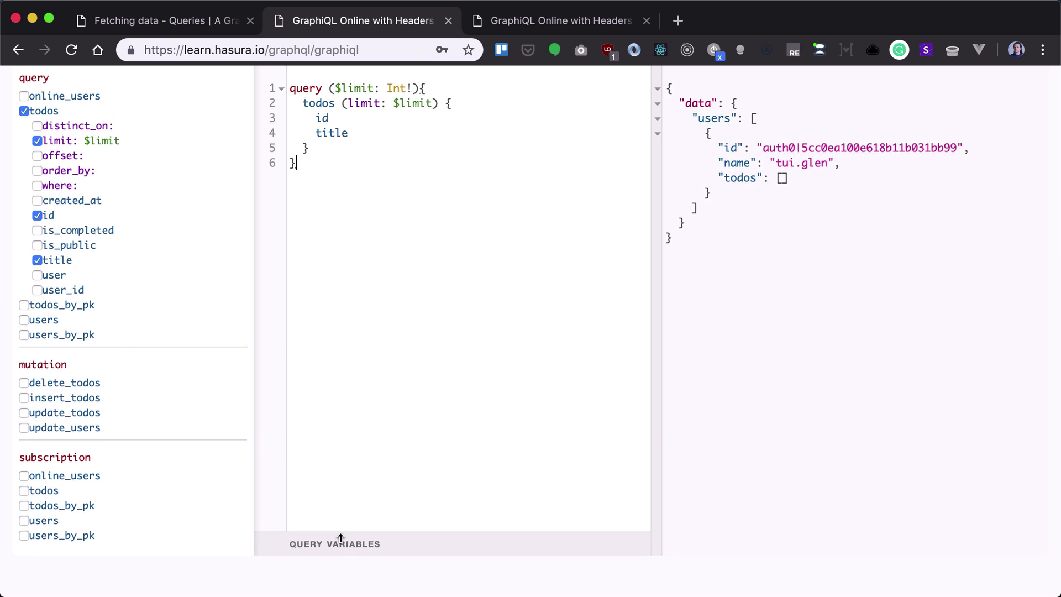
- Set the query variable limit to 1 and run the query to return the single todo New todo
left_click(334, 544)
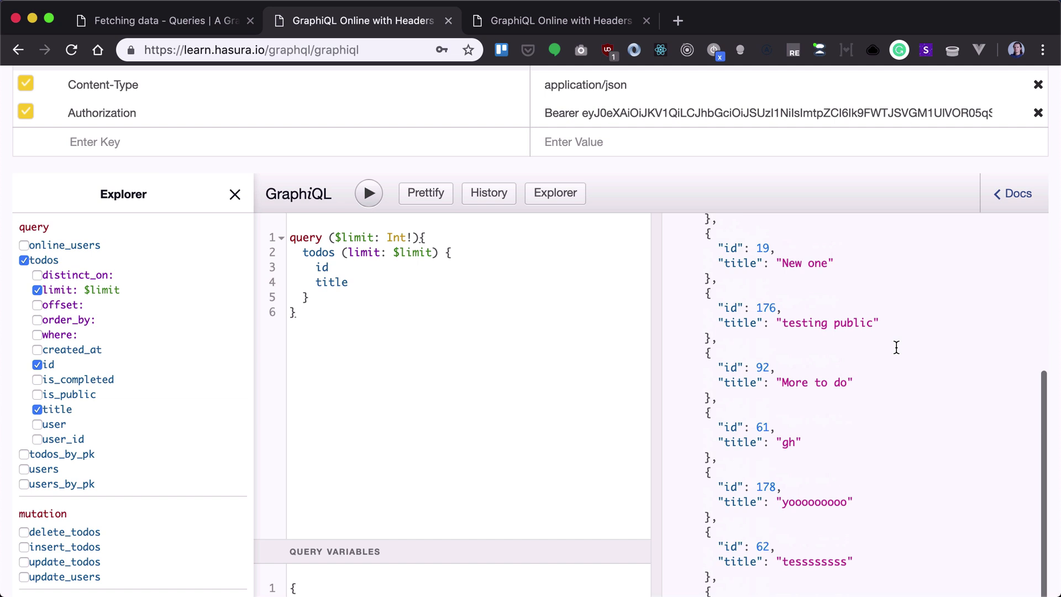
scroll("down", 3)
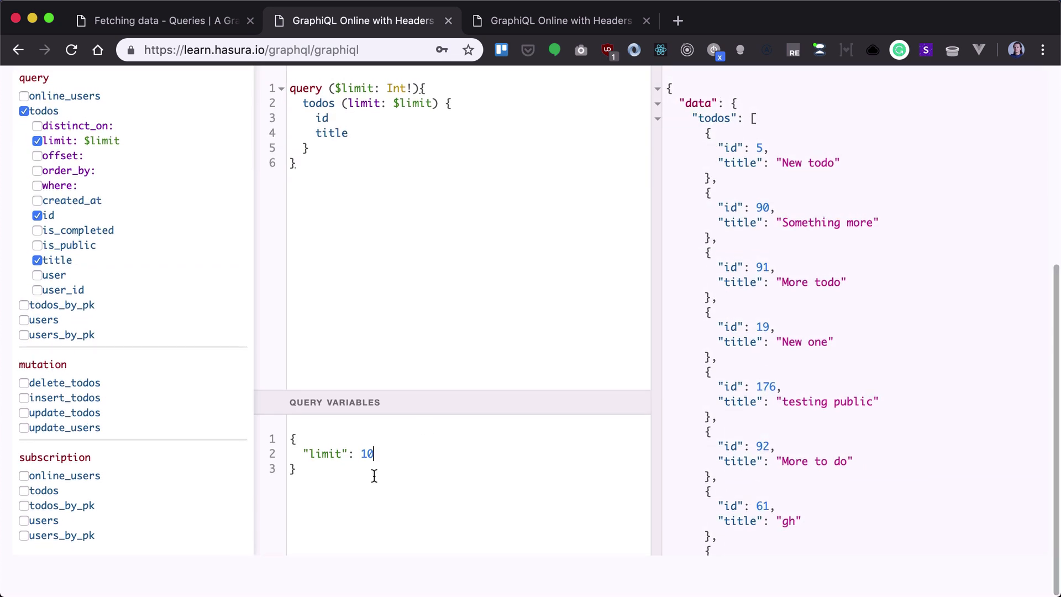
key("Backspace")
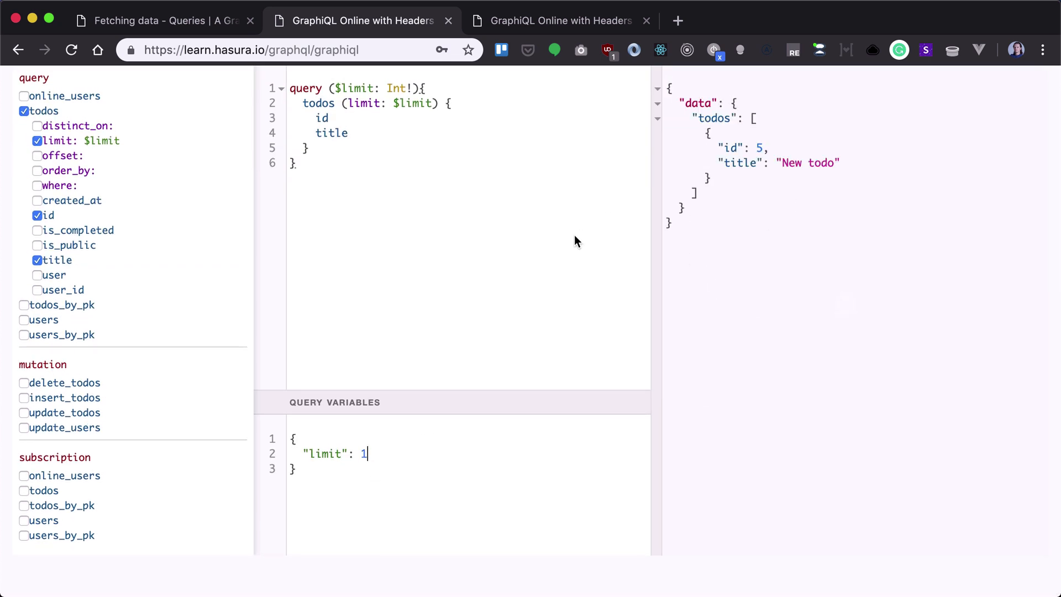